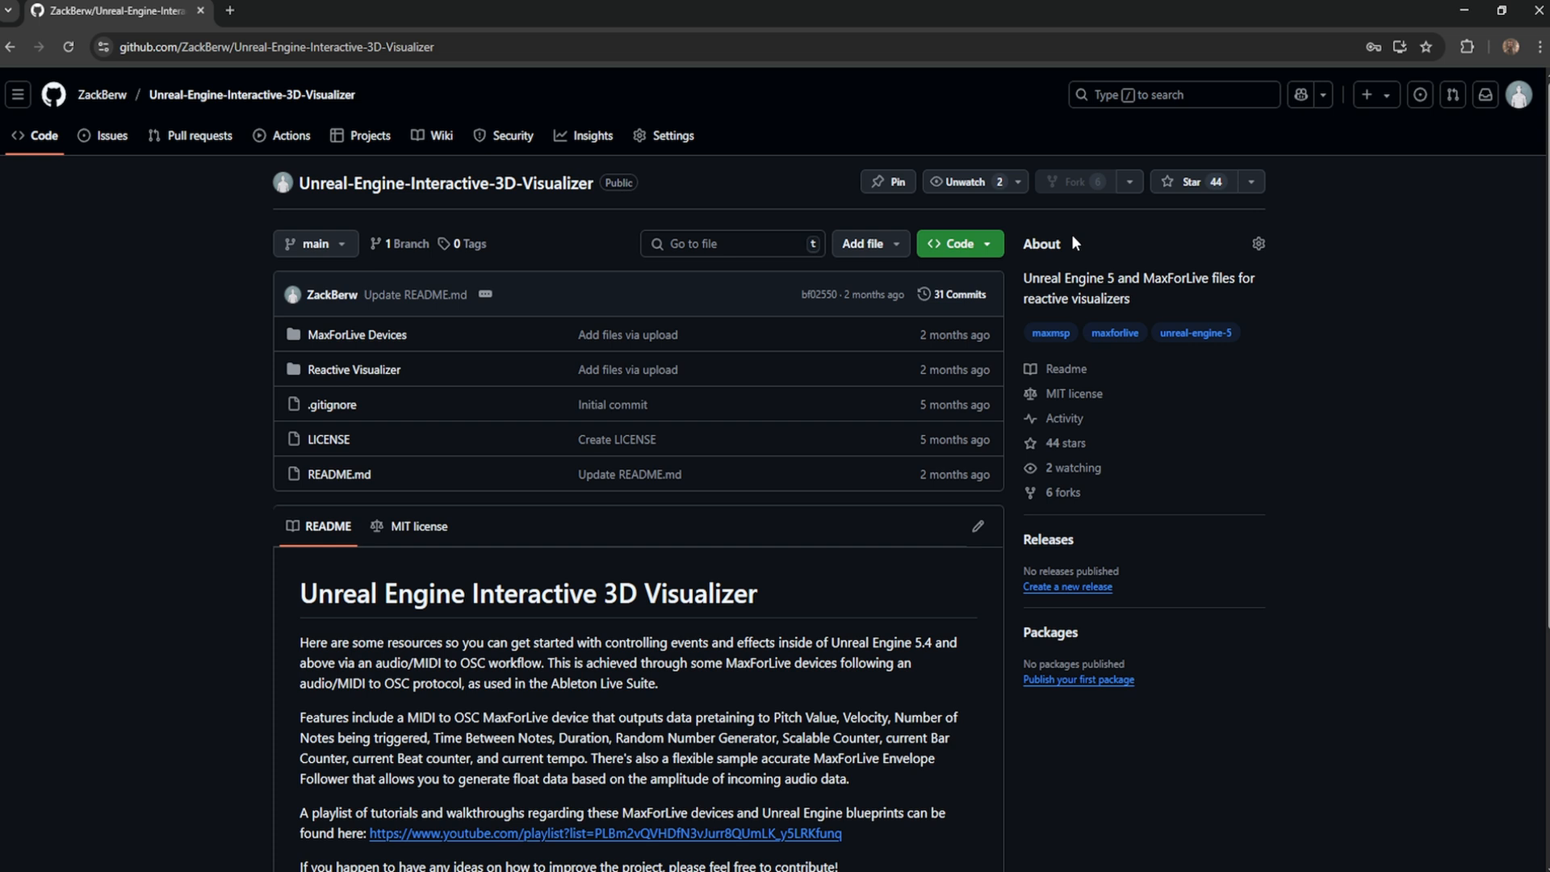
{"action": "mouse_move", "coordinate": [1038, 241]}
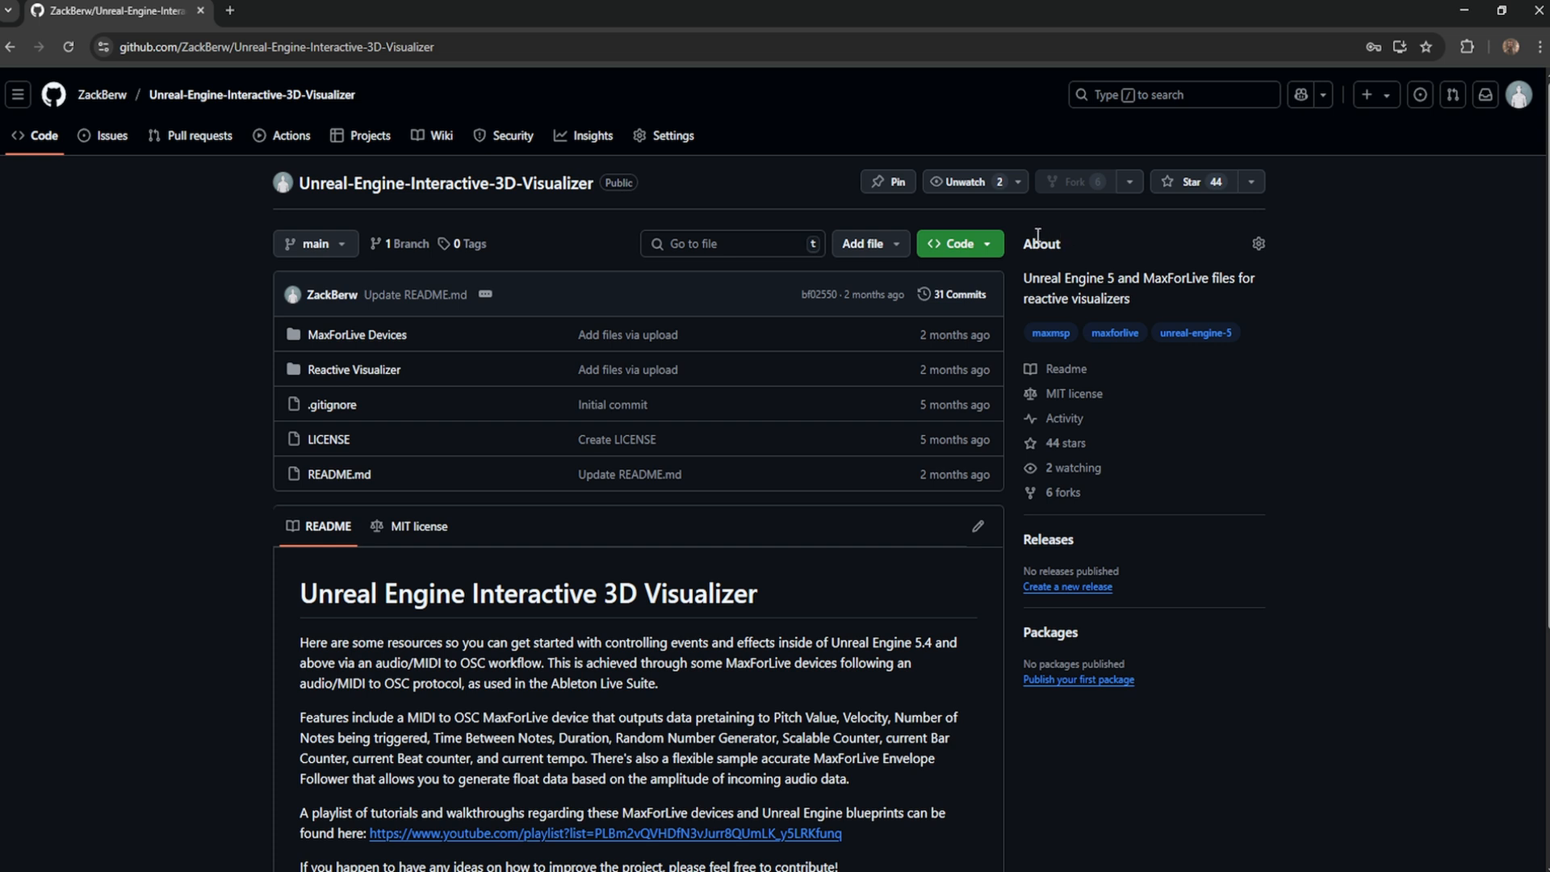
Show the clone and download options for the visualizer repository.
{"action": "left_click", "coordinate": [954, 244]}
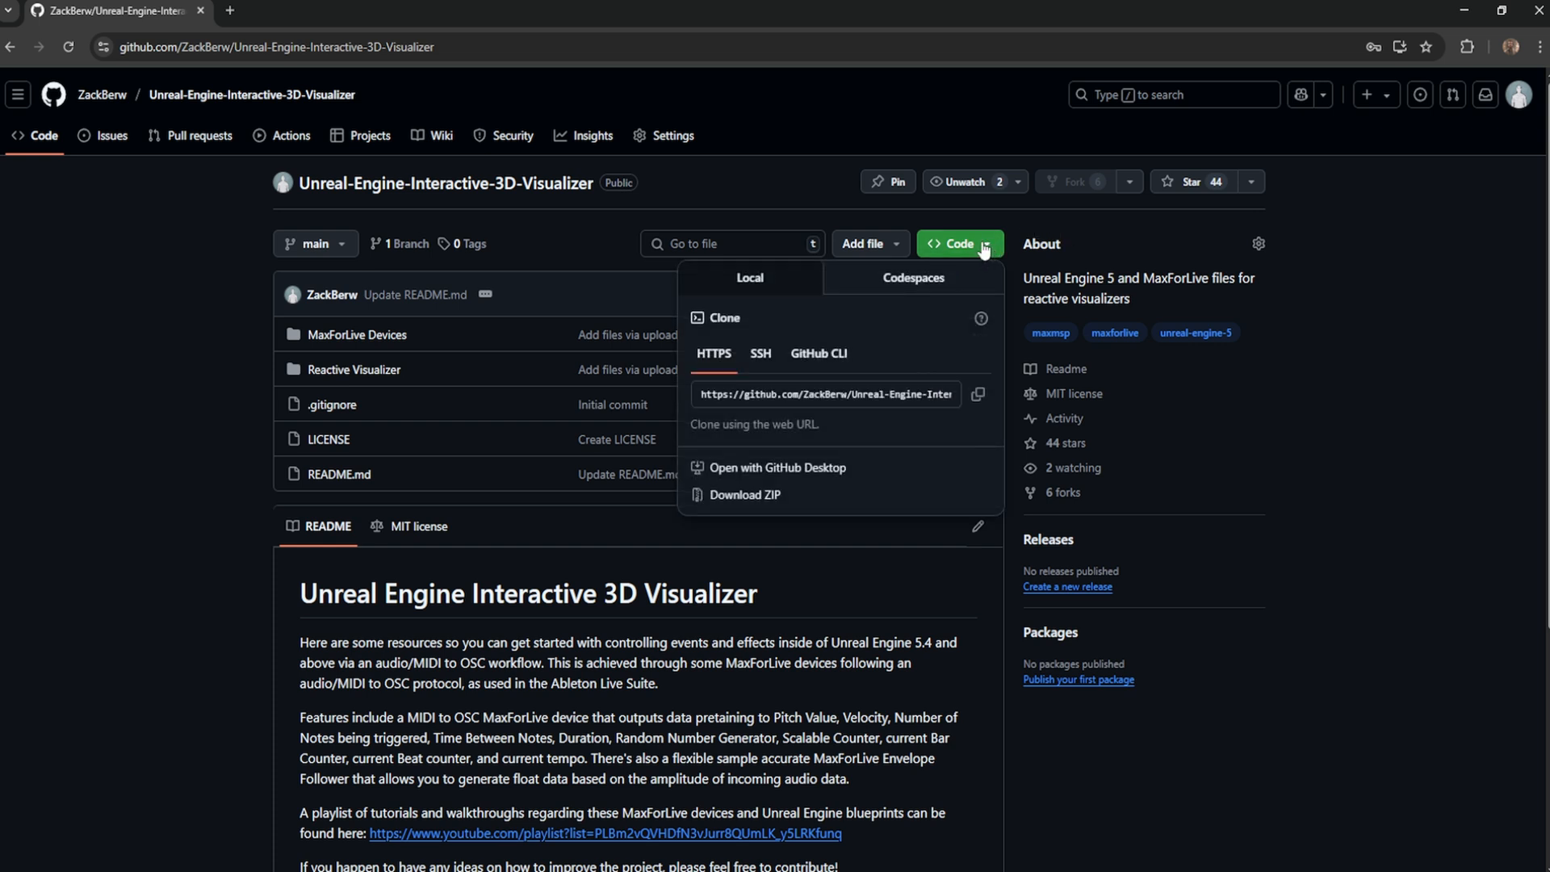
{"action": "mouse_move", "coordinate": [781, 494]}
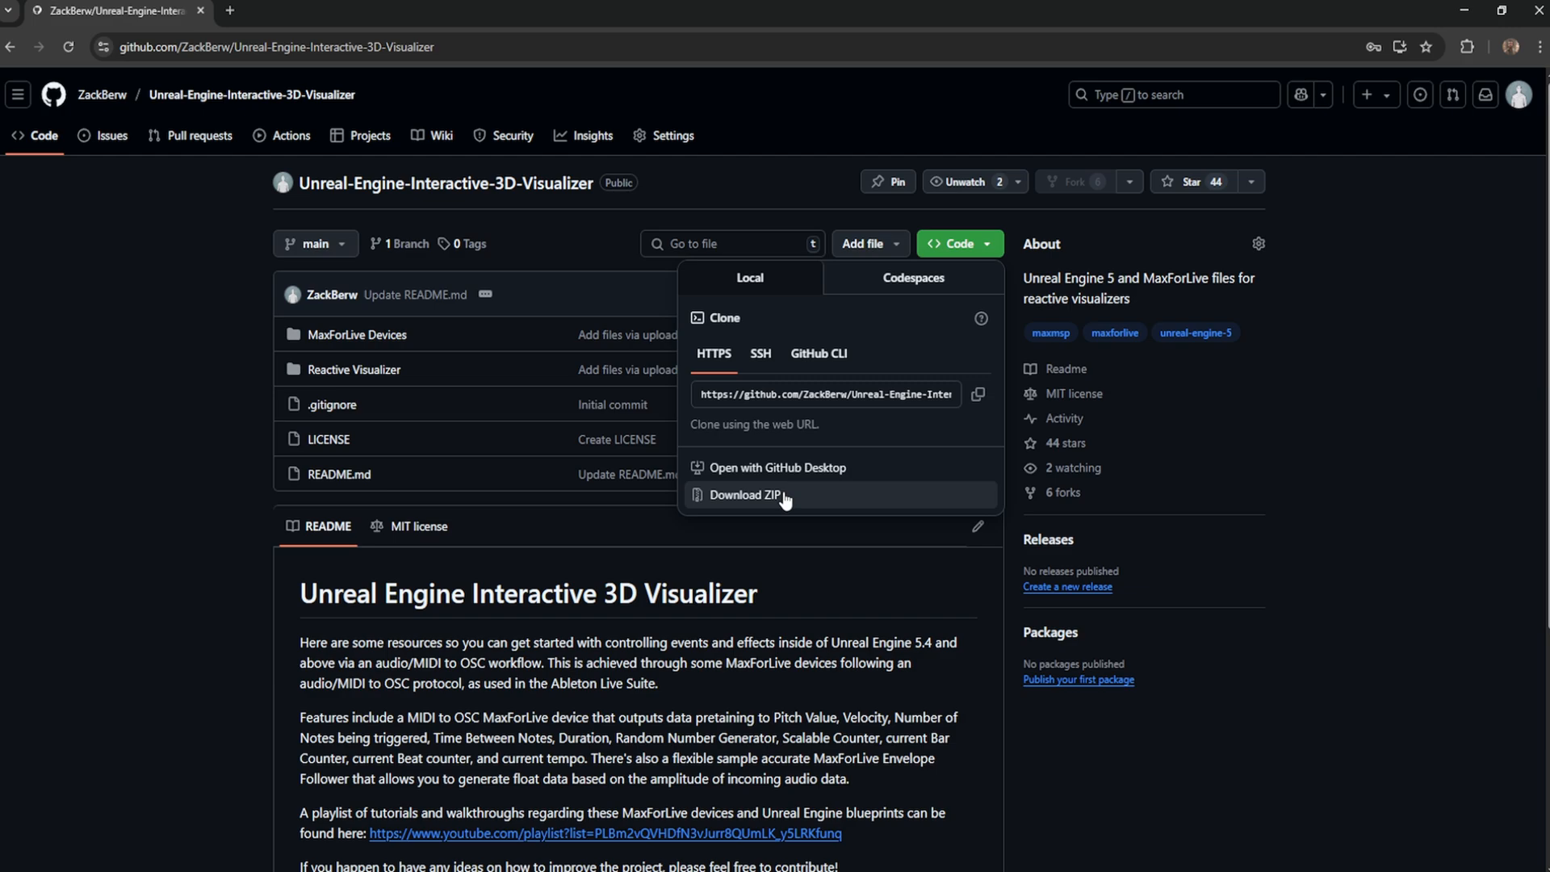
Download the repo ZIP and browse to User Library > Presets > MIDI Effects > Max MIDI Effect.
{"action": "left_click", "coordinate": [746, 494]}
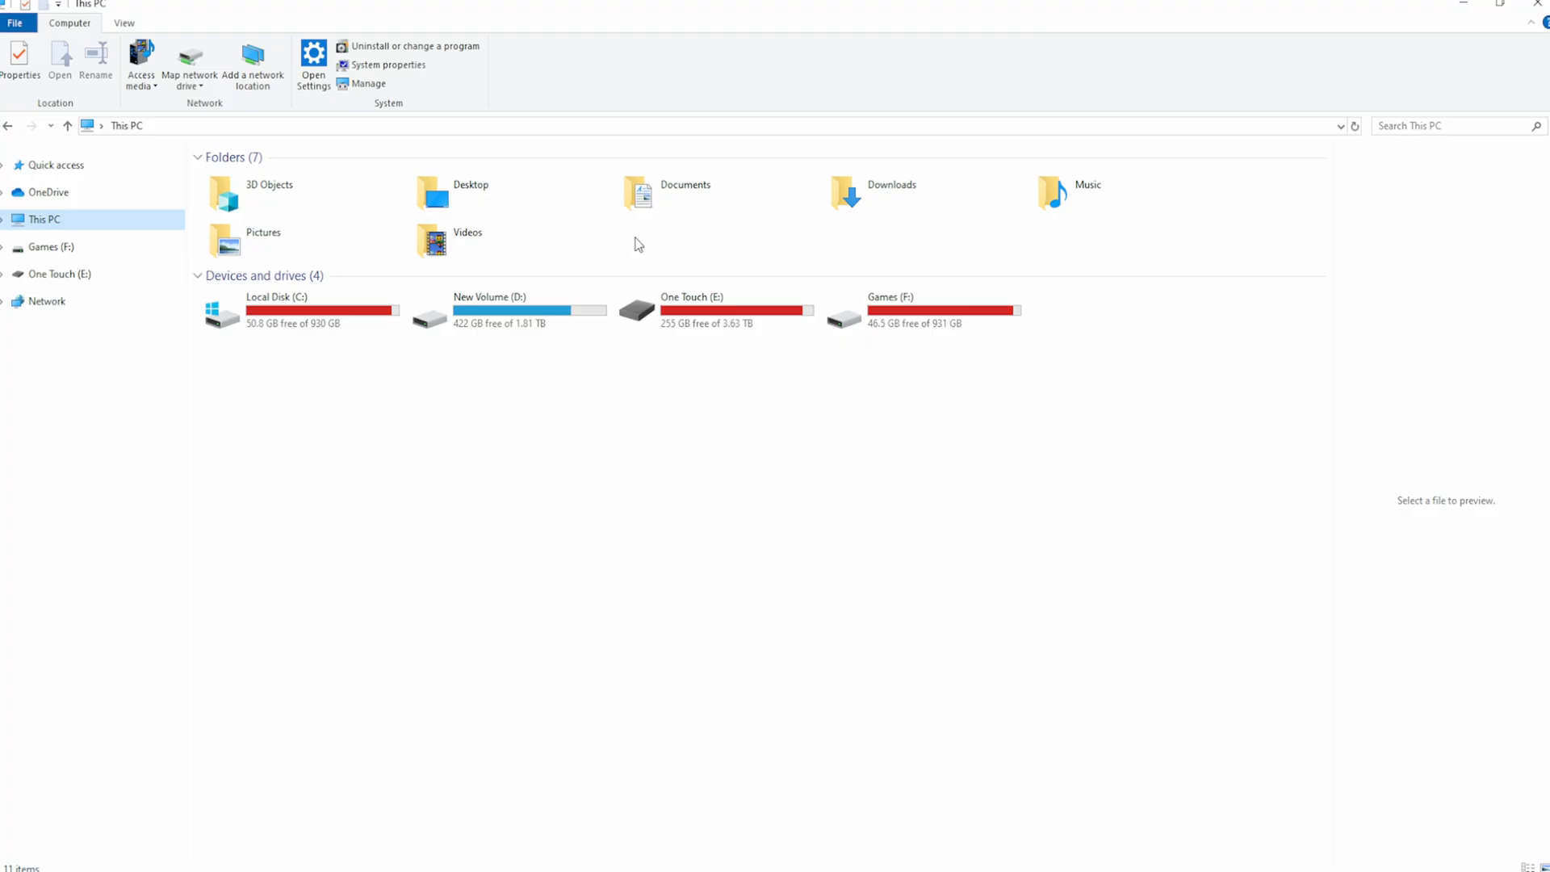
{"action": "double_click", "coordinate": [684, 191]}
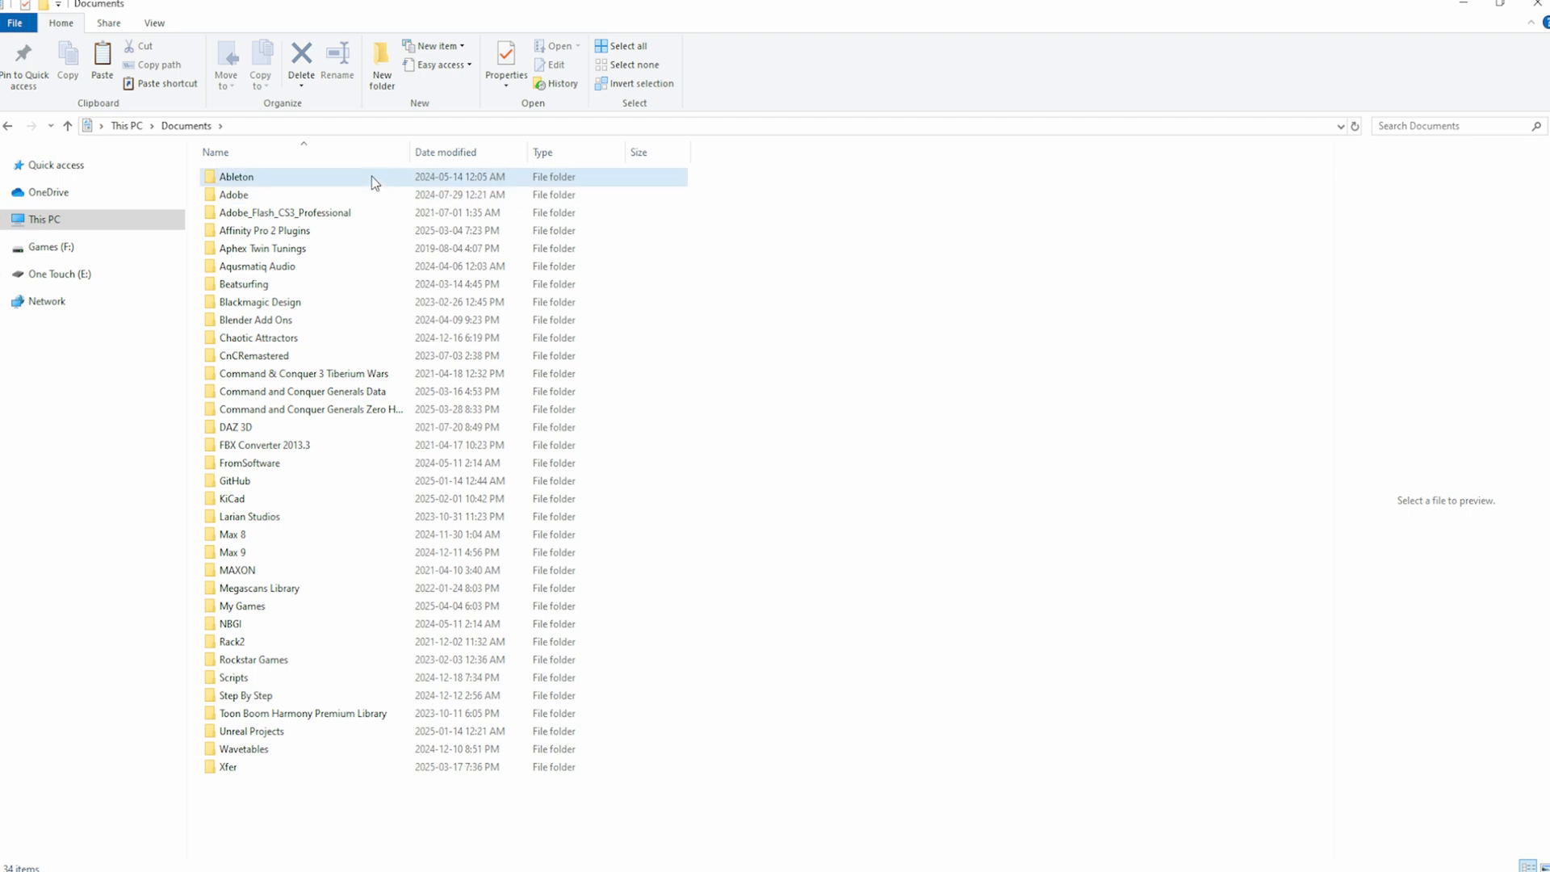
{"action": "double_click", "coordinate": [235, 176]}
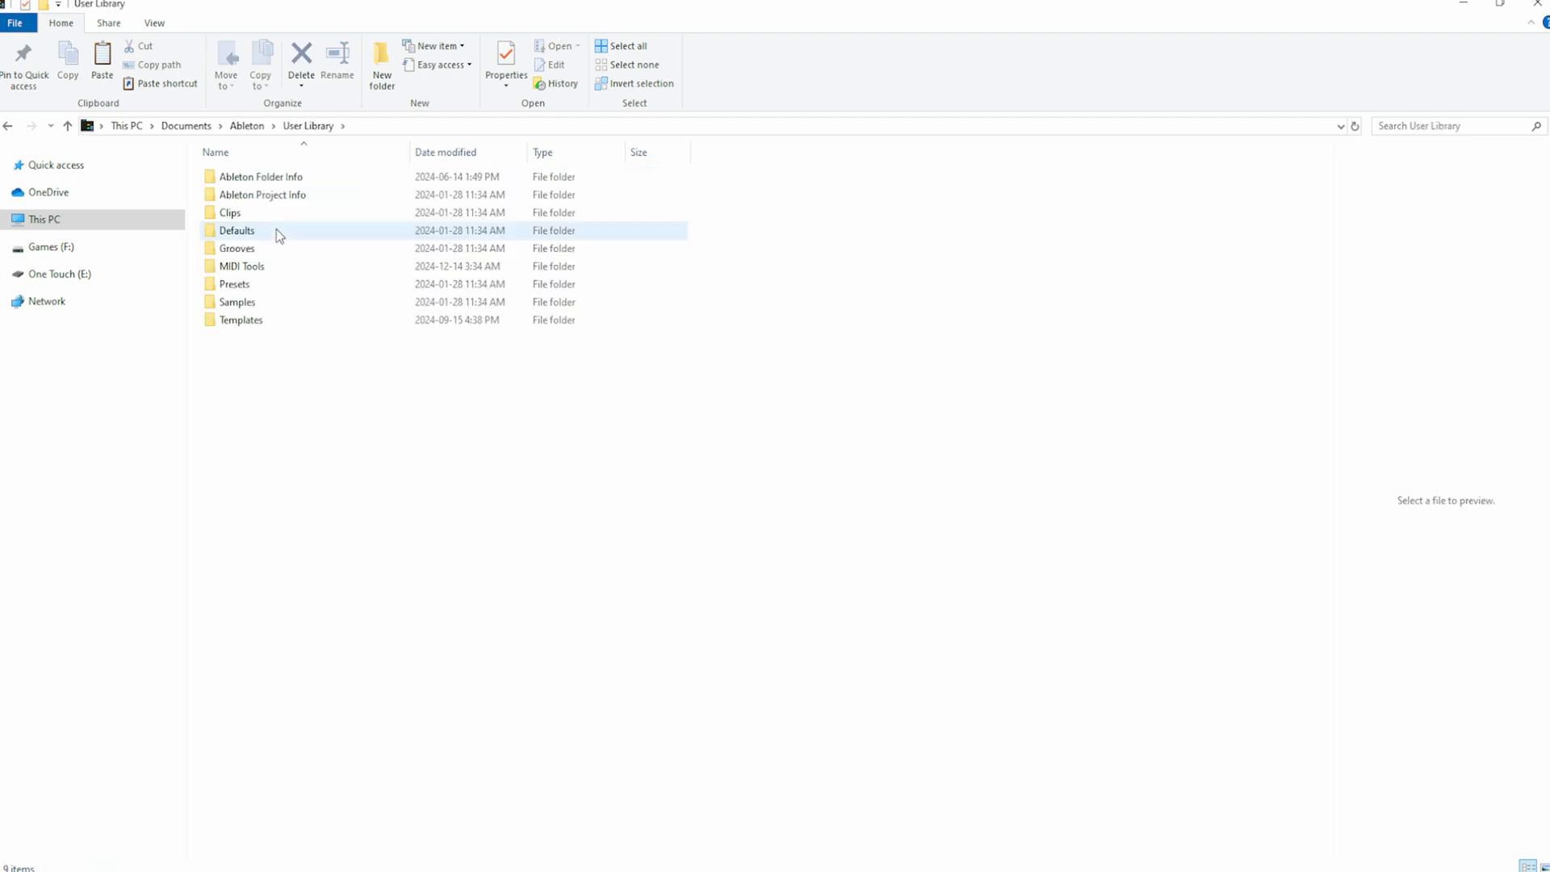
{"action": "double_click", "coordinate": [234, 284]}
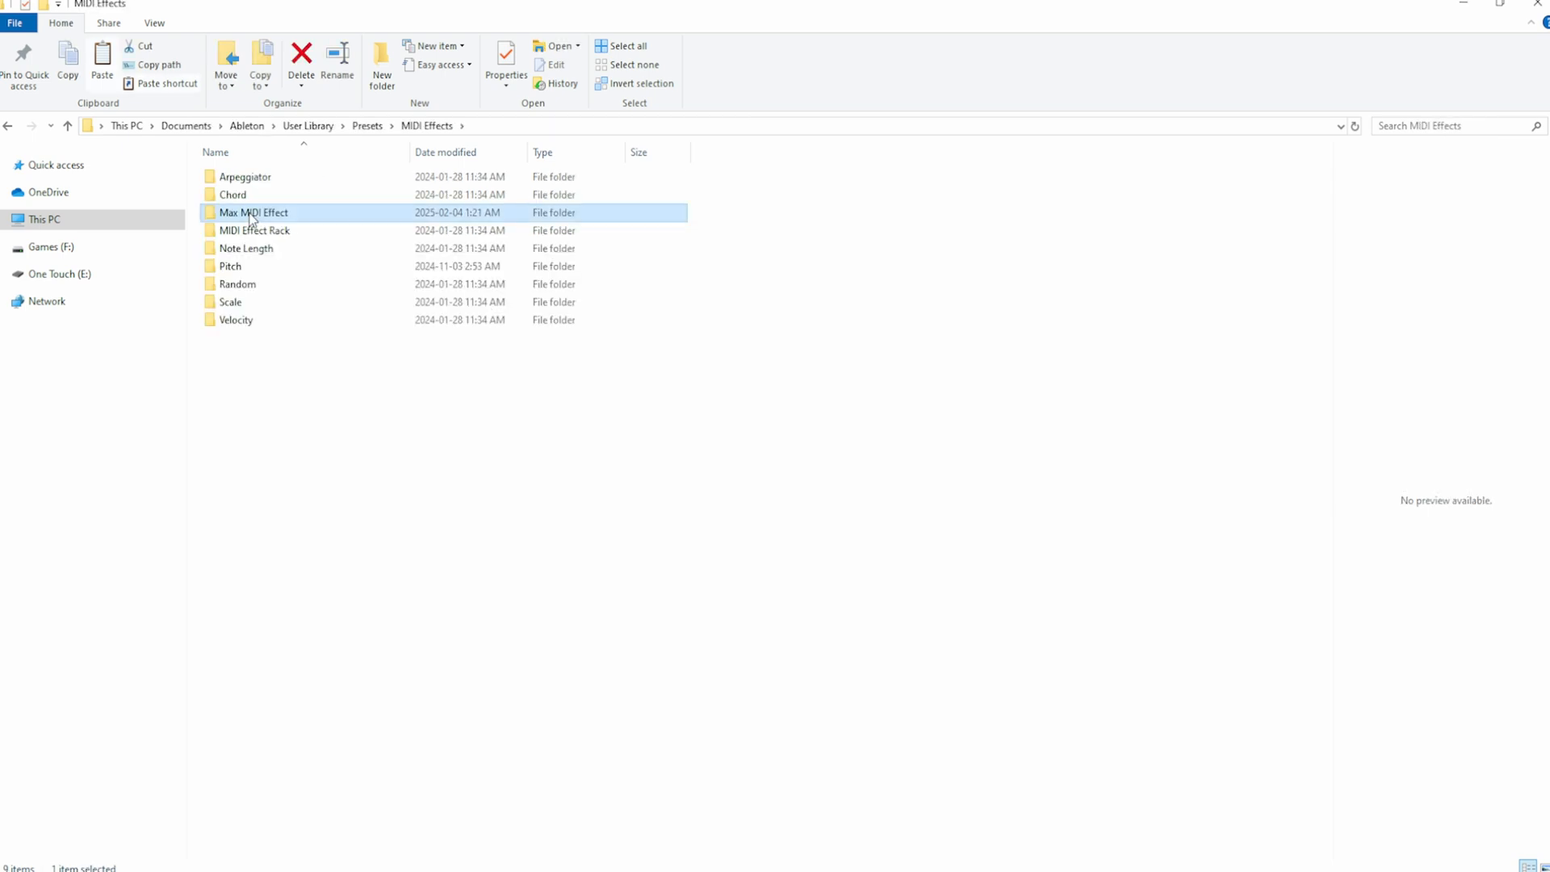
{"action": "double_click", "coordinate": [254, 213]}
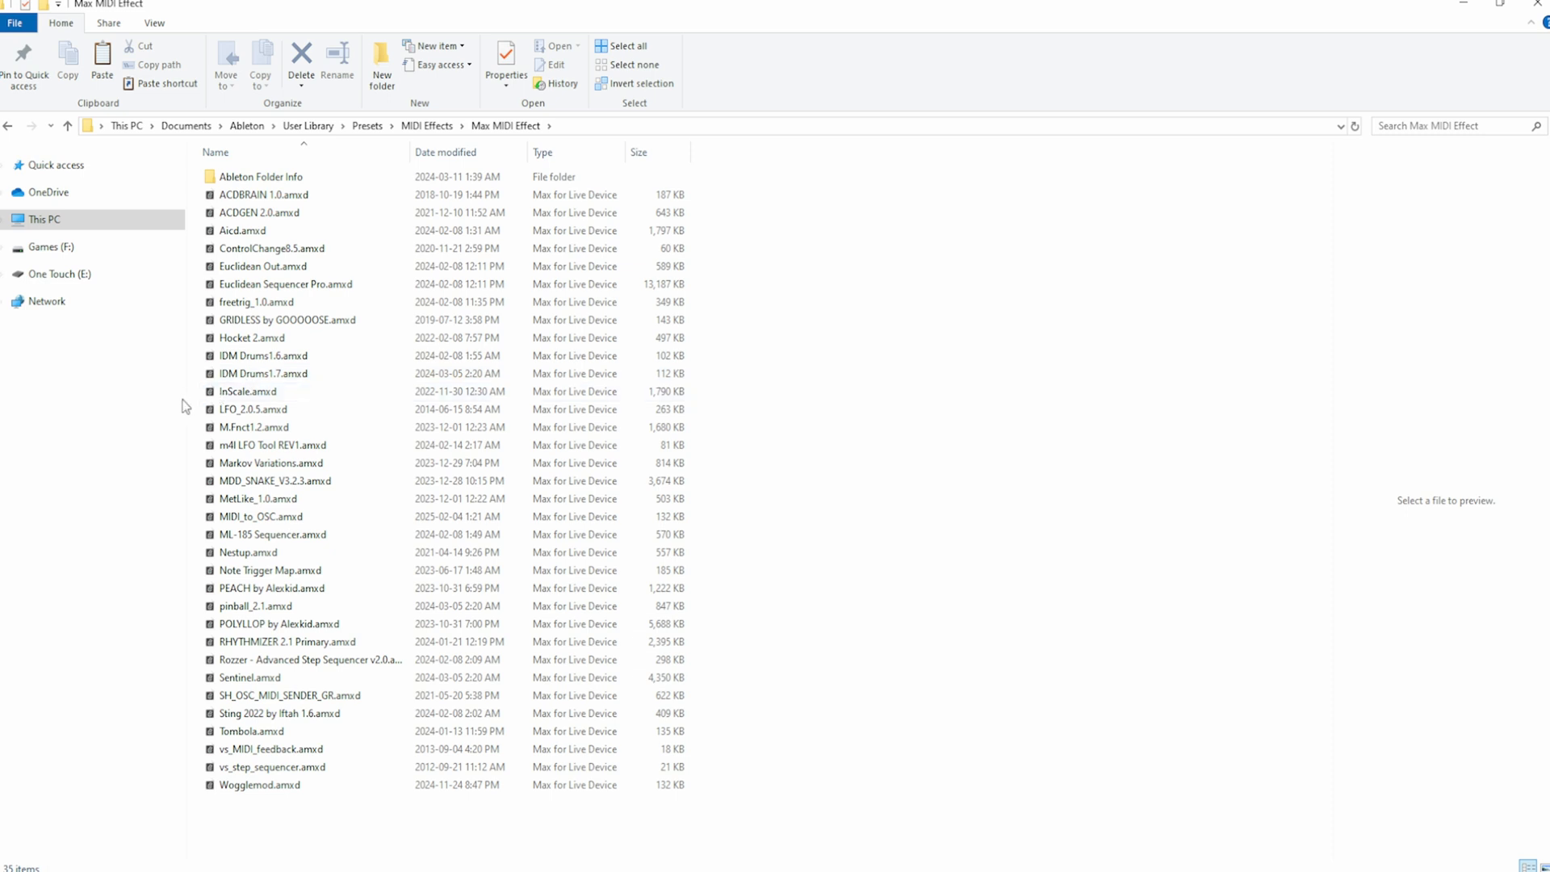
{"action": "mouse_move", "coordinate": [367, 126]}
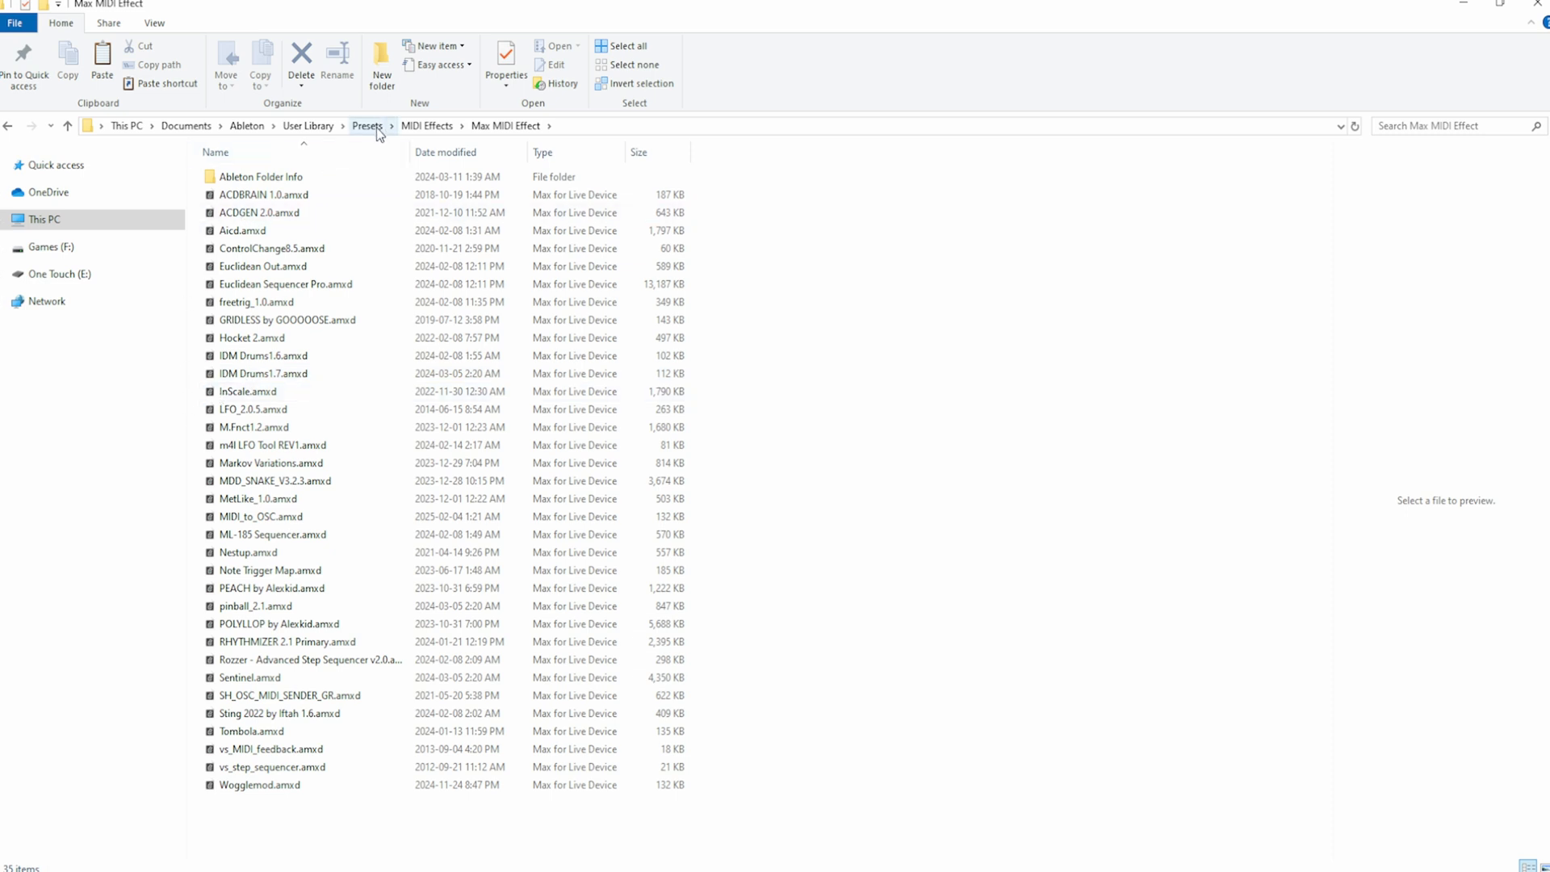
Navigate back to Presets and into Audio Effects > Max Audio Effect holding Envelope_to_OSC.
{"action": "left_click", "coordinate": [366, 126]}
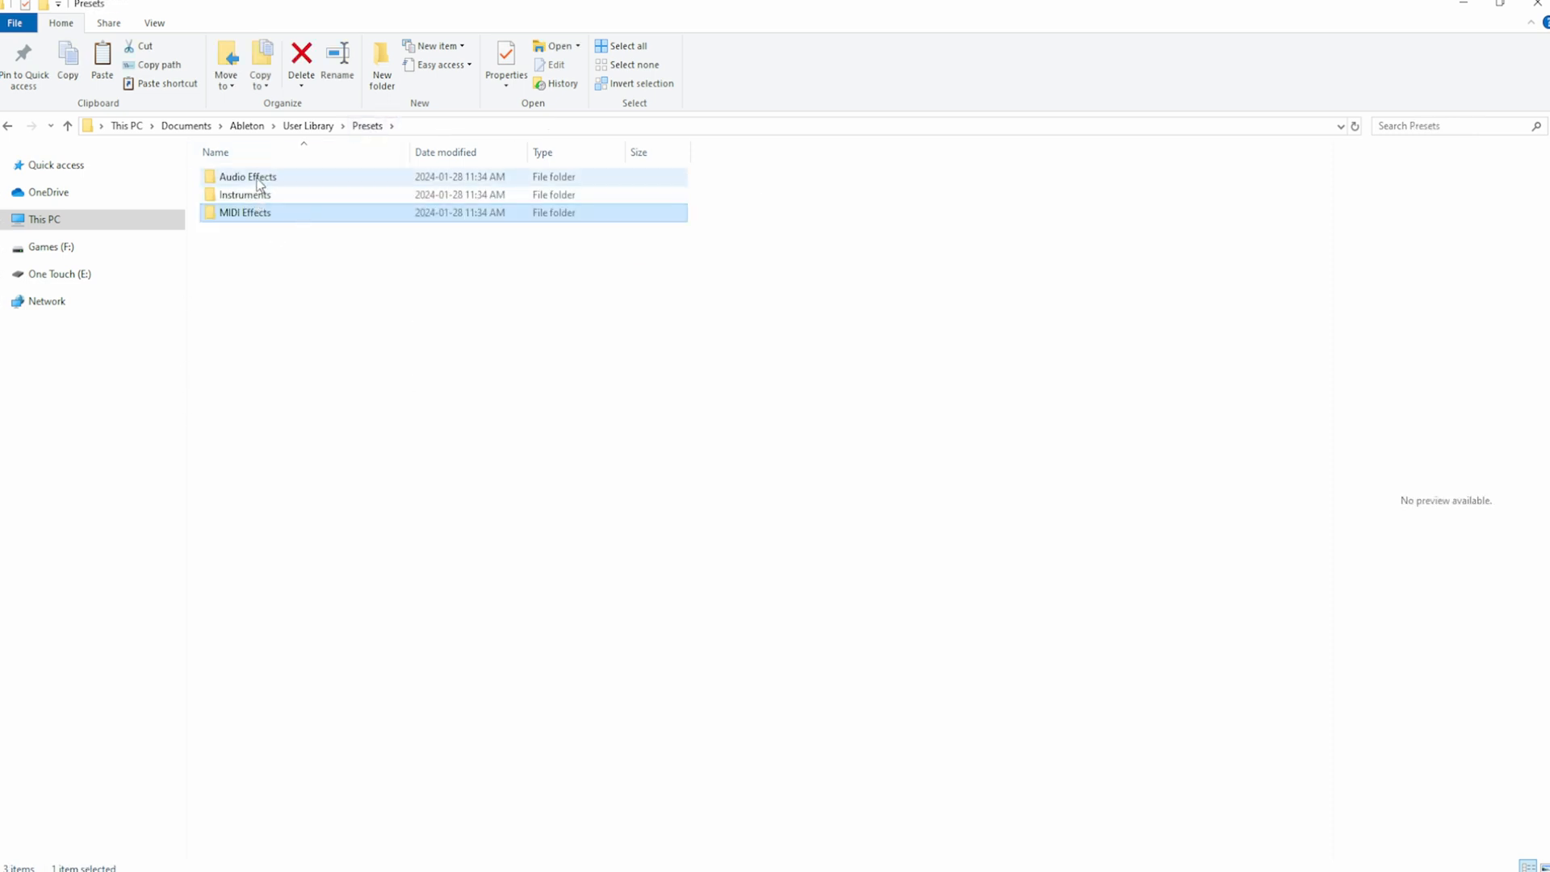
{"action": "double_click", "coordinate": [247, 176]}
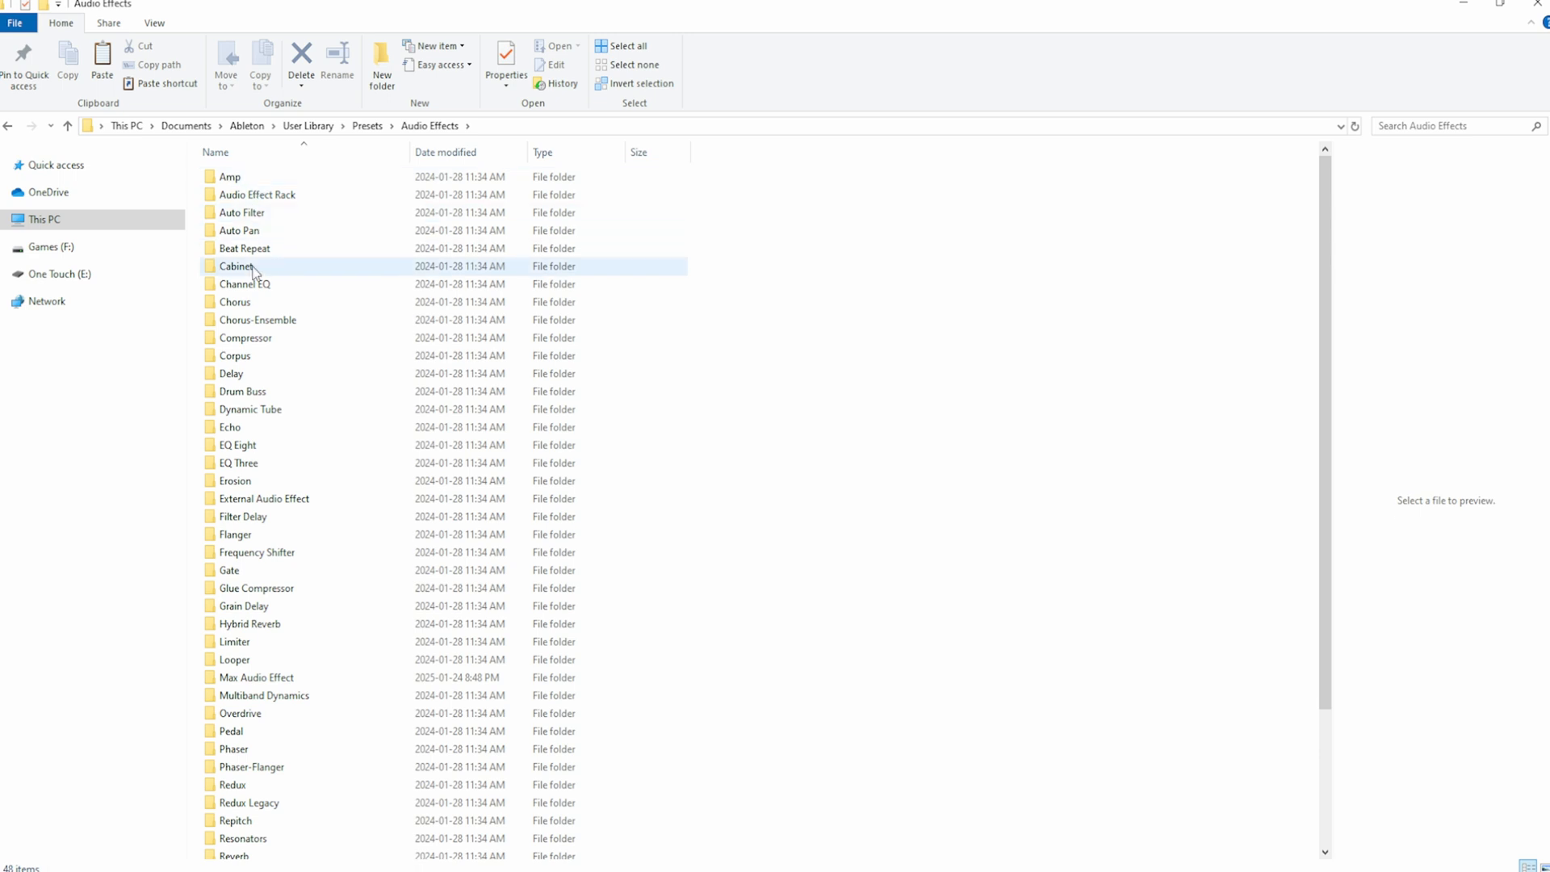
{"action": "scroll", "scroll_direction": "down", "scroll_amount": 3}
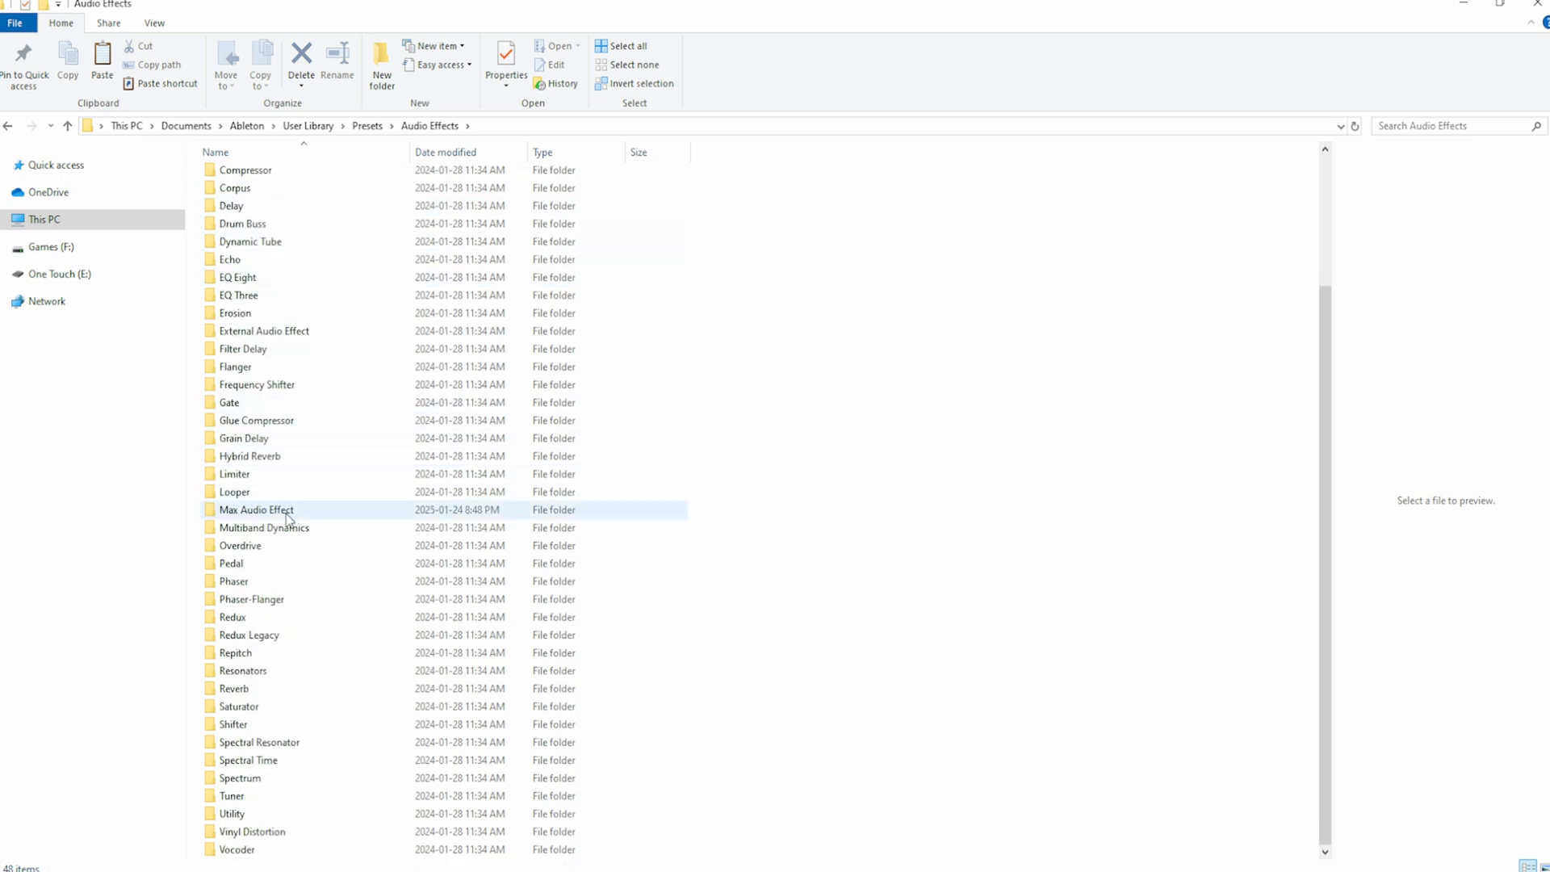
{"action": "double_click", "coordinate": [255, 508]}
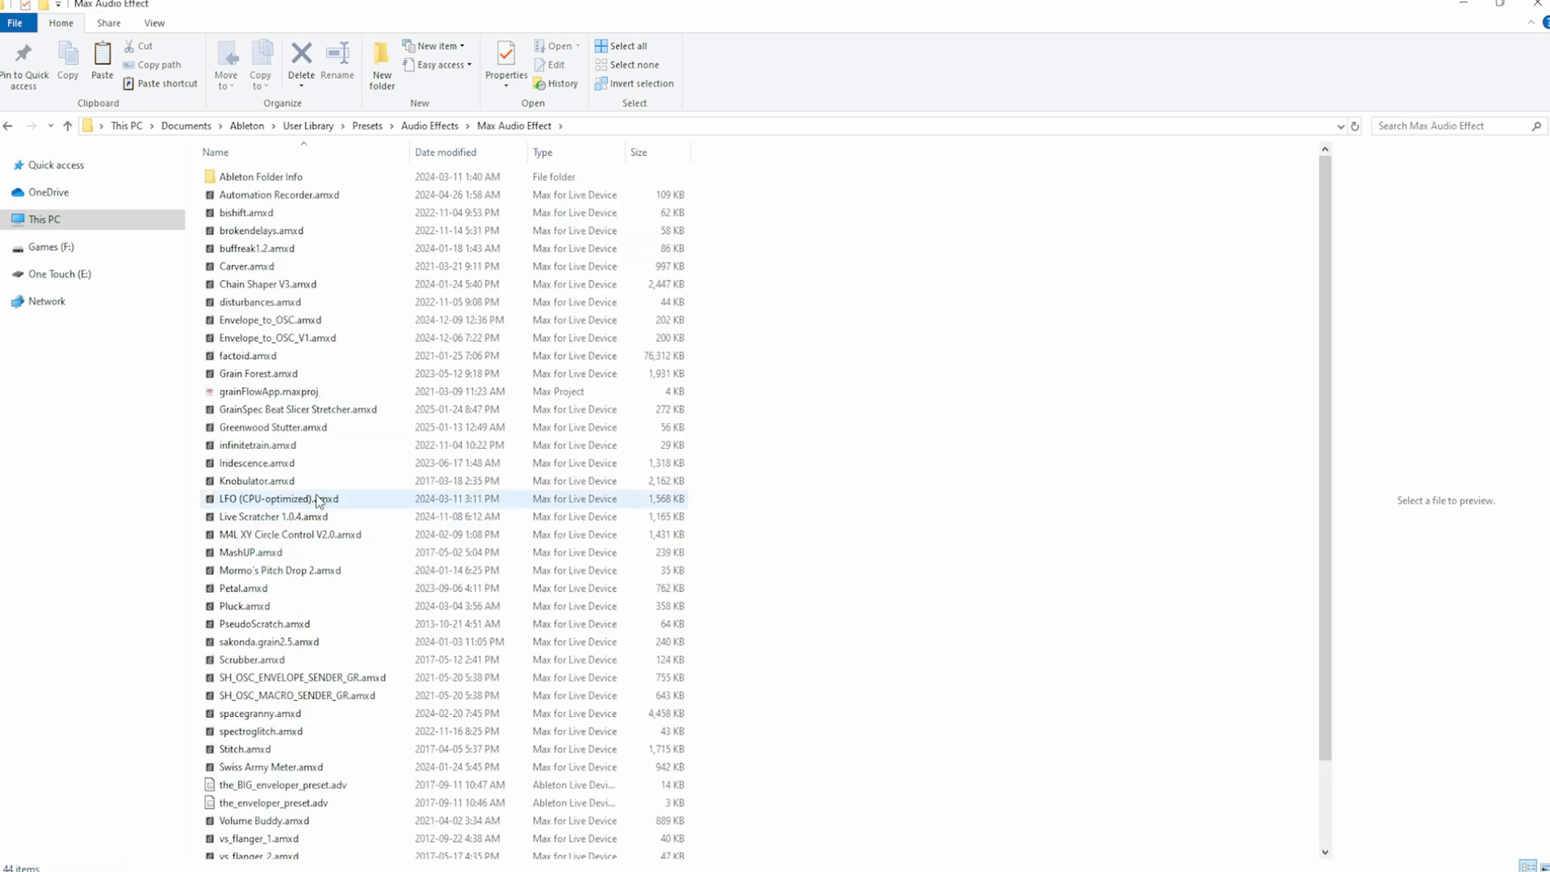
{"action": "left_click", "coordinate": [820, 491]}
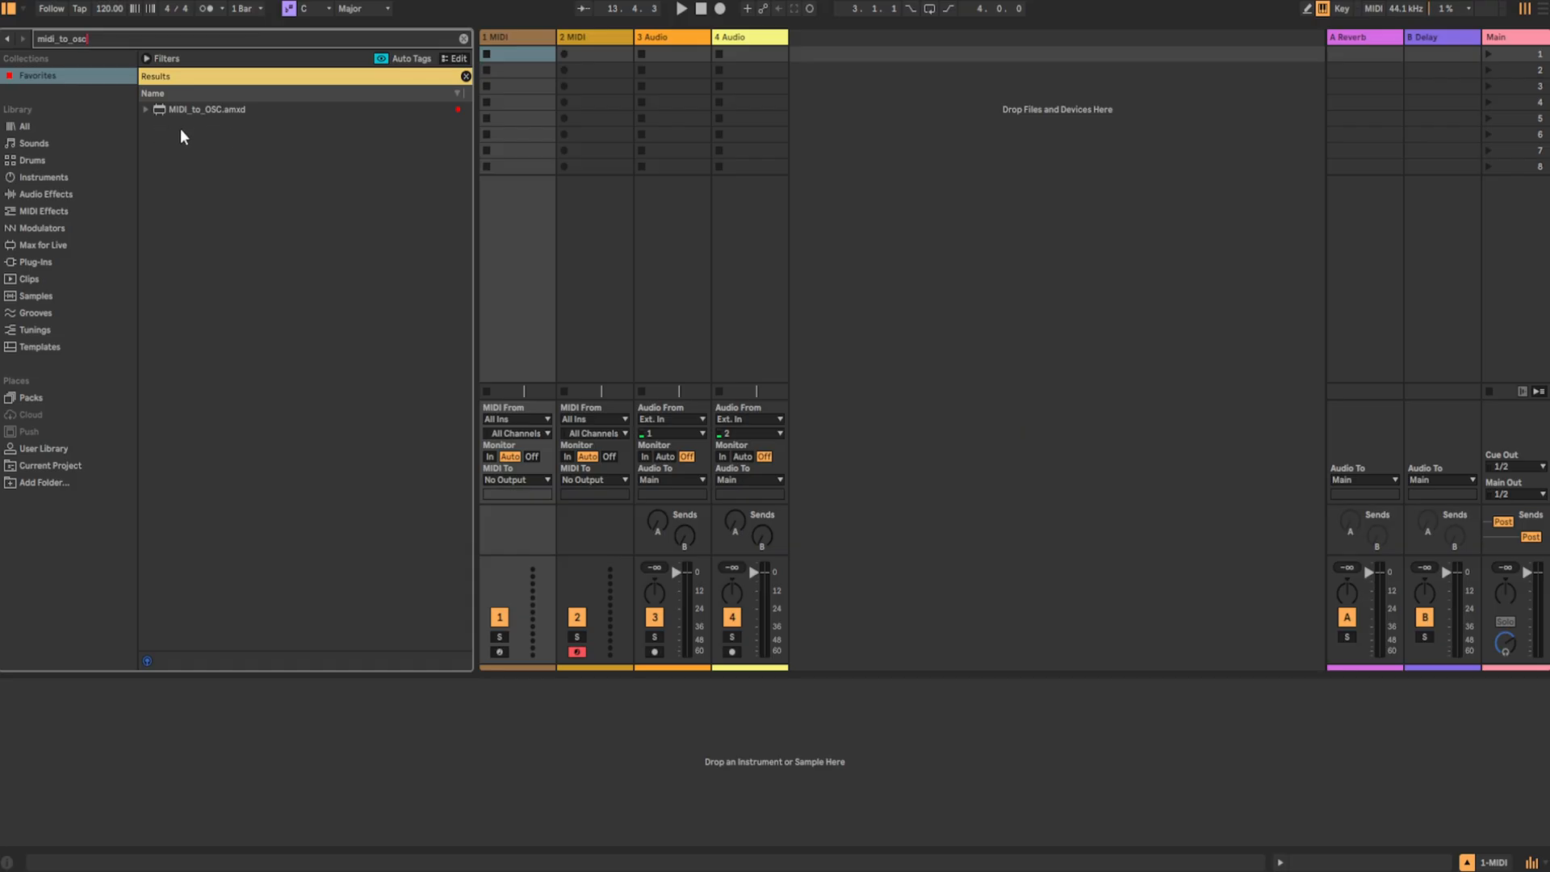
Search the Ableton browser for envelope_to_OSC after midi_to_osc.
{"action": "type", "text": "envelope_to_OSC"}
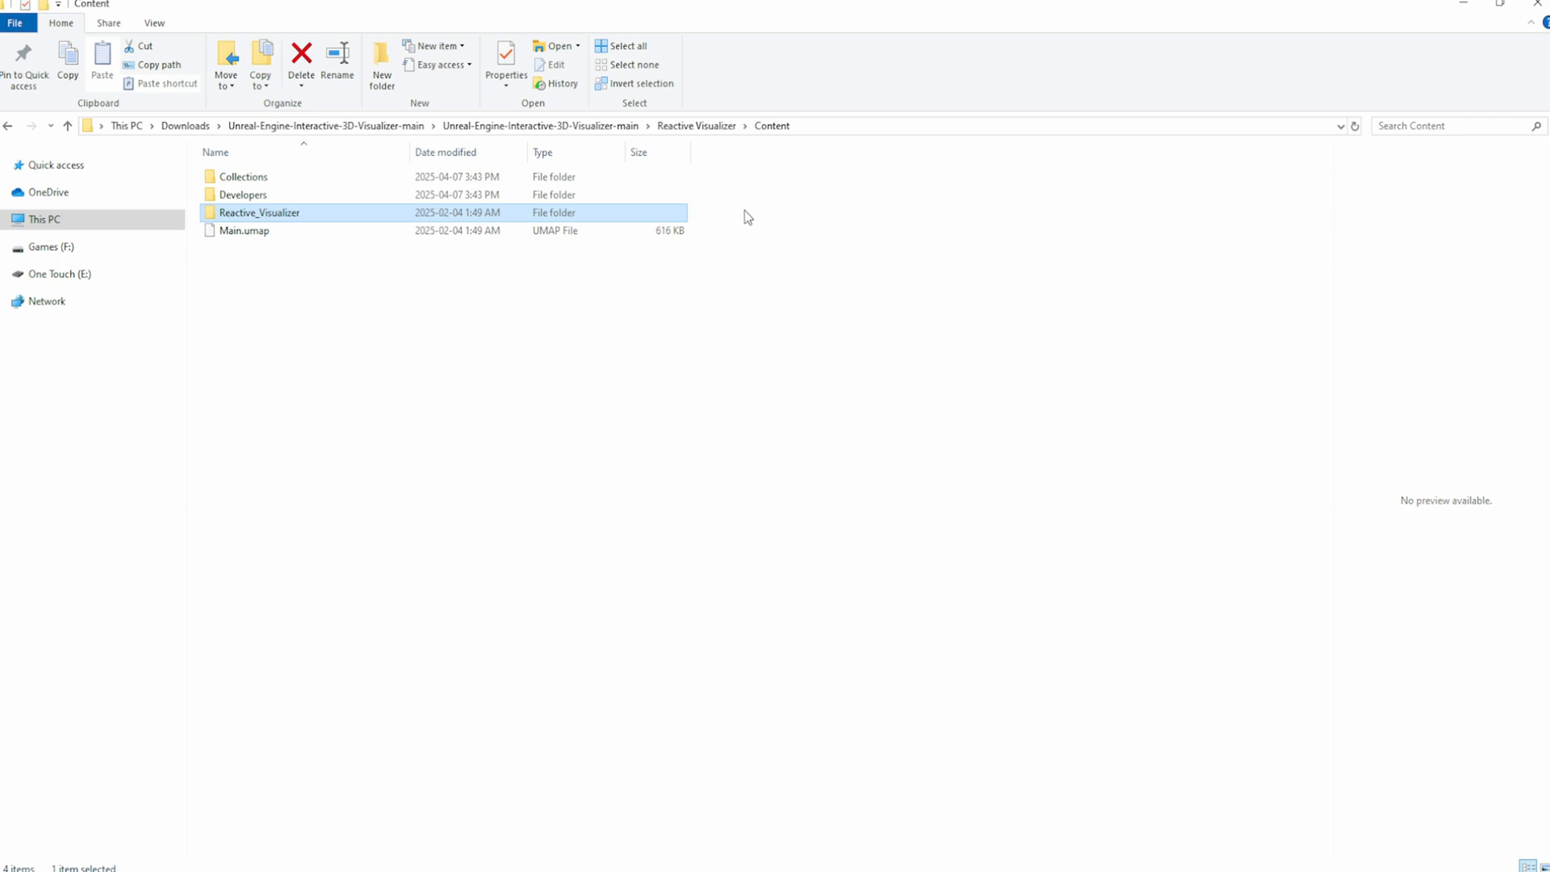
{"action": "mouse_move", "coordinate": [742, 215]}
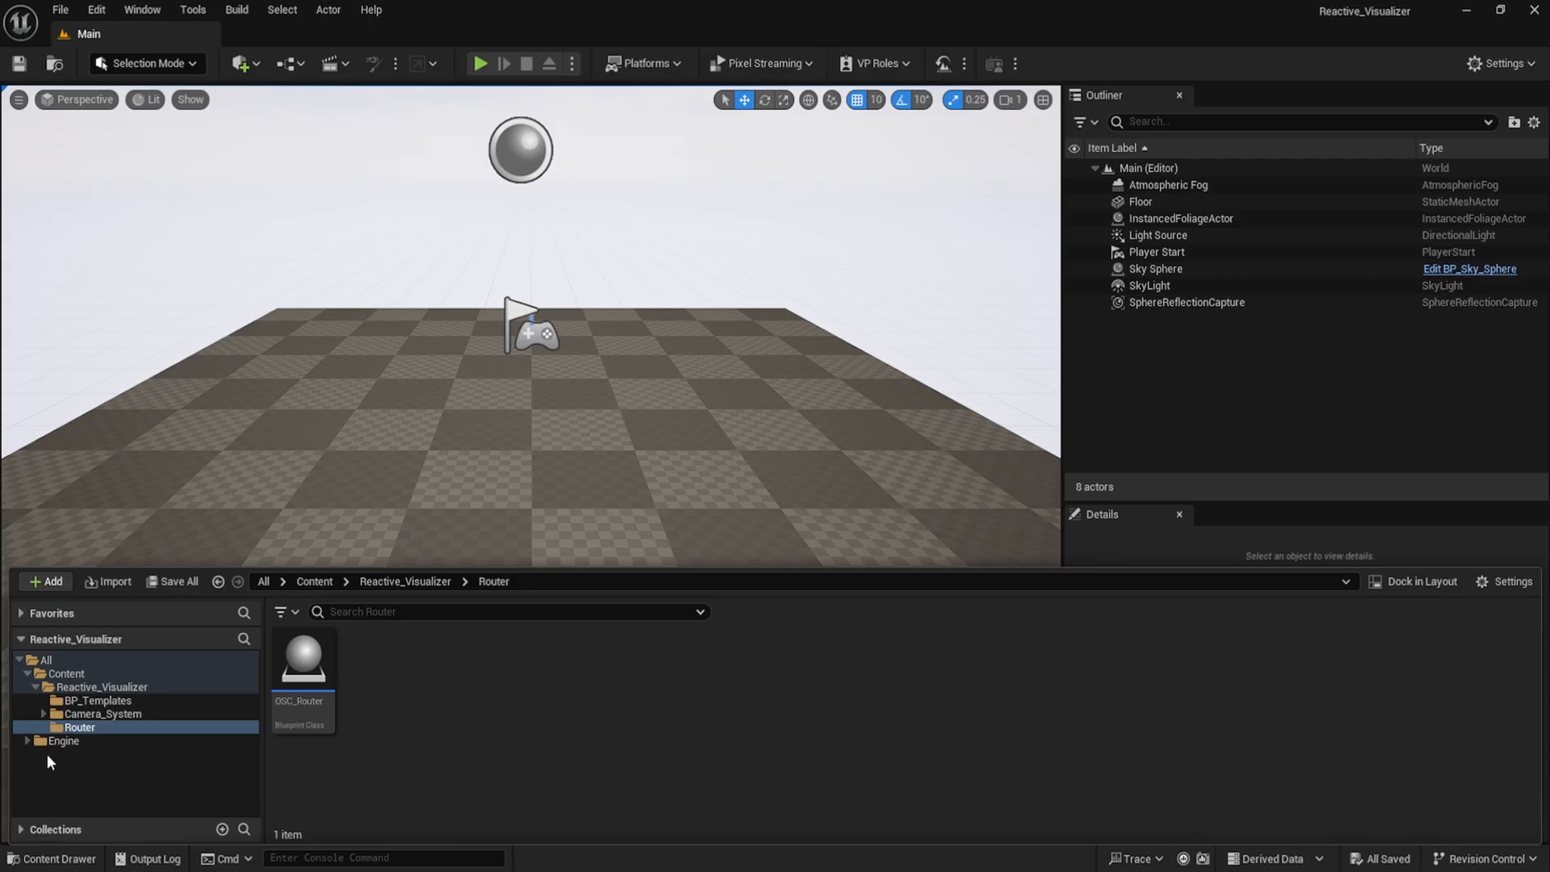
{"action": "mouse_move", "coordinate": [233, 759]}
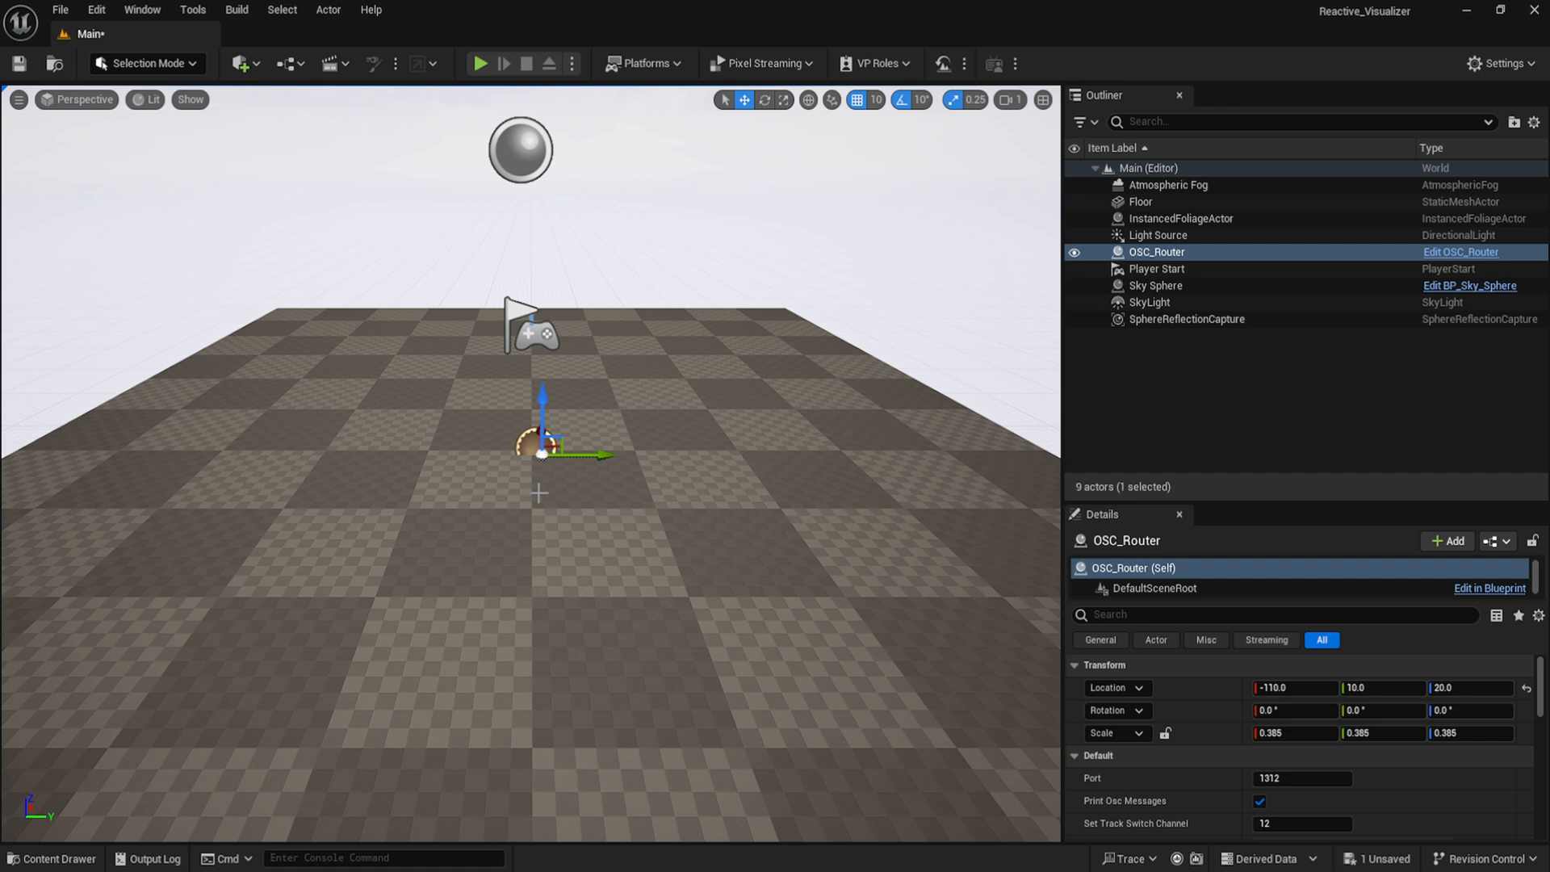
{"action": "mouse_move", "coordinate": [919, 673]}
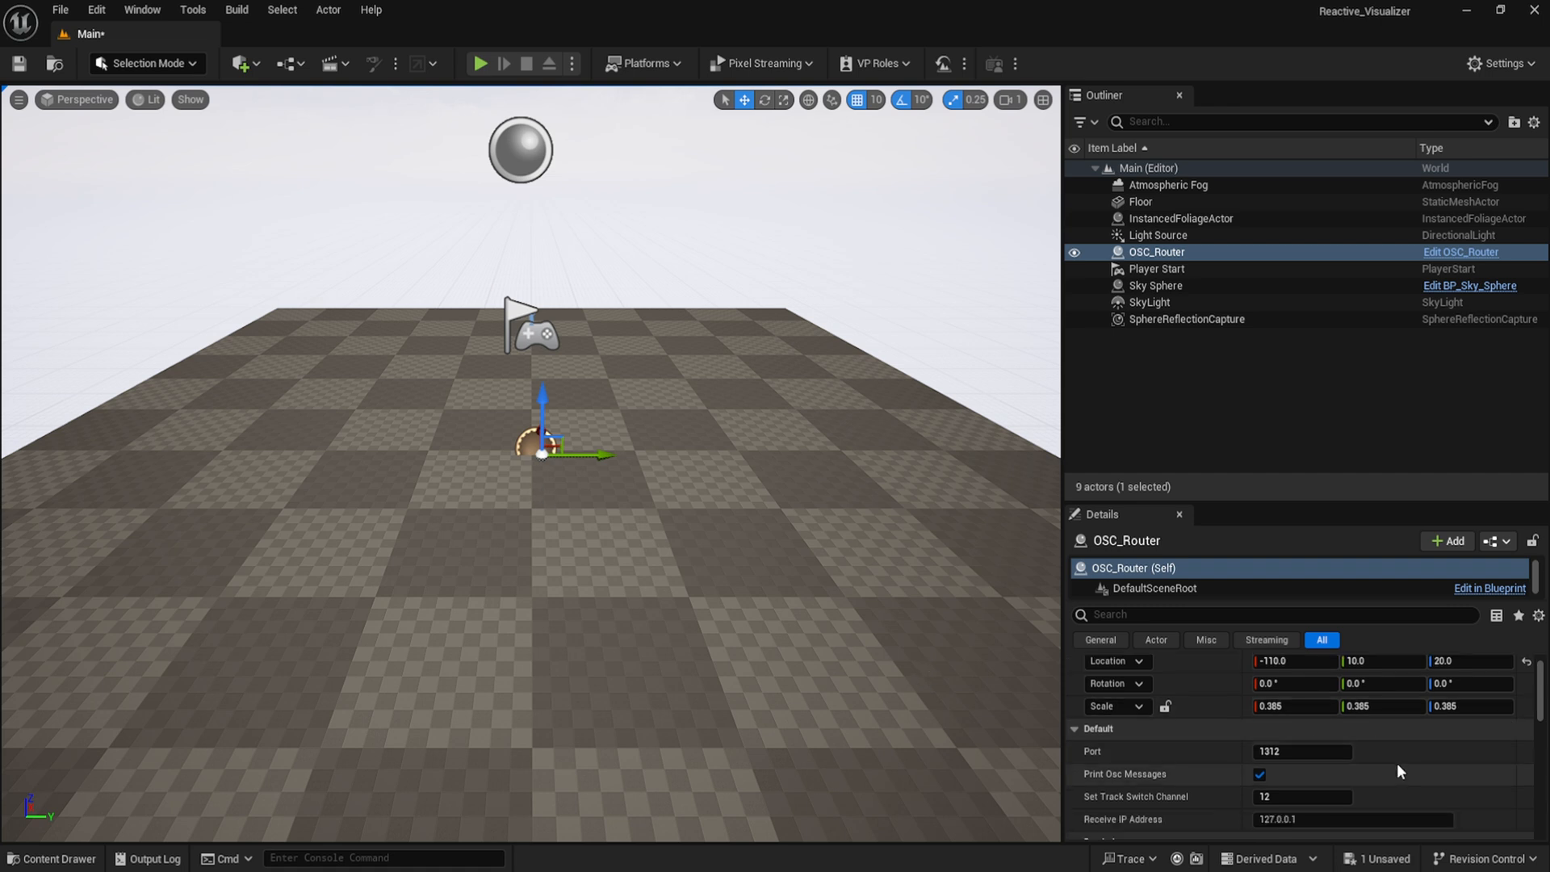
{"action": "mouse_move", "coordinate": [1490, 820]}
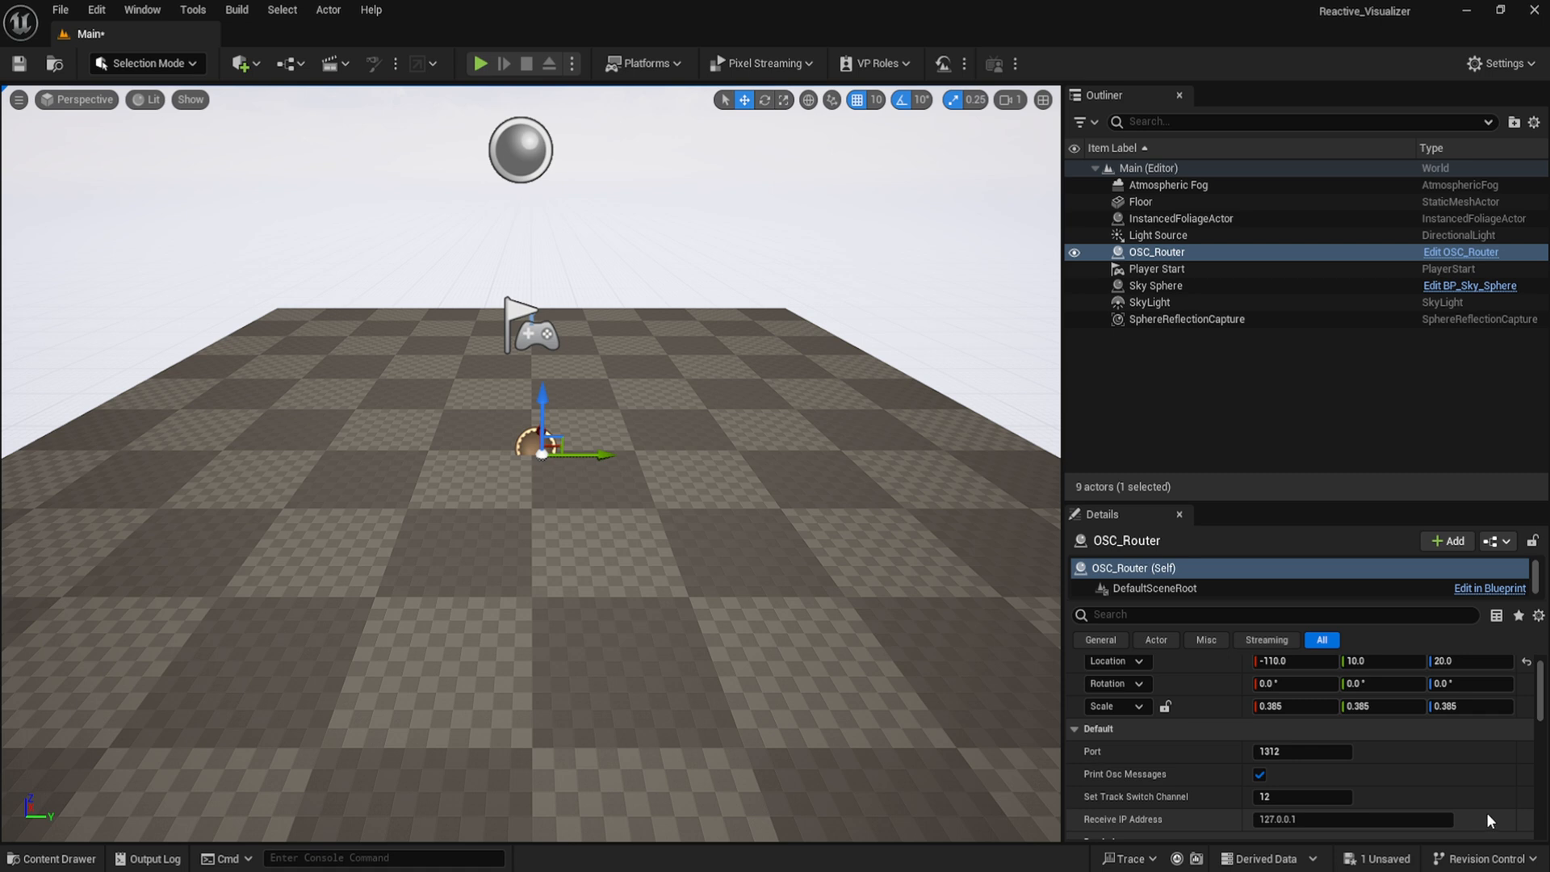
{"action": "mouse_move", "coordinate": [1459, 820]}
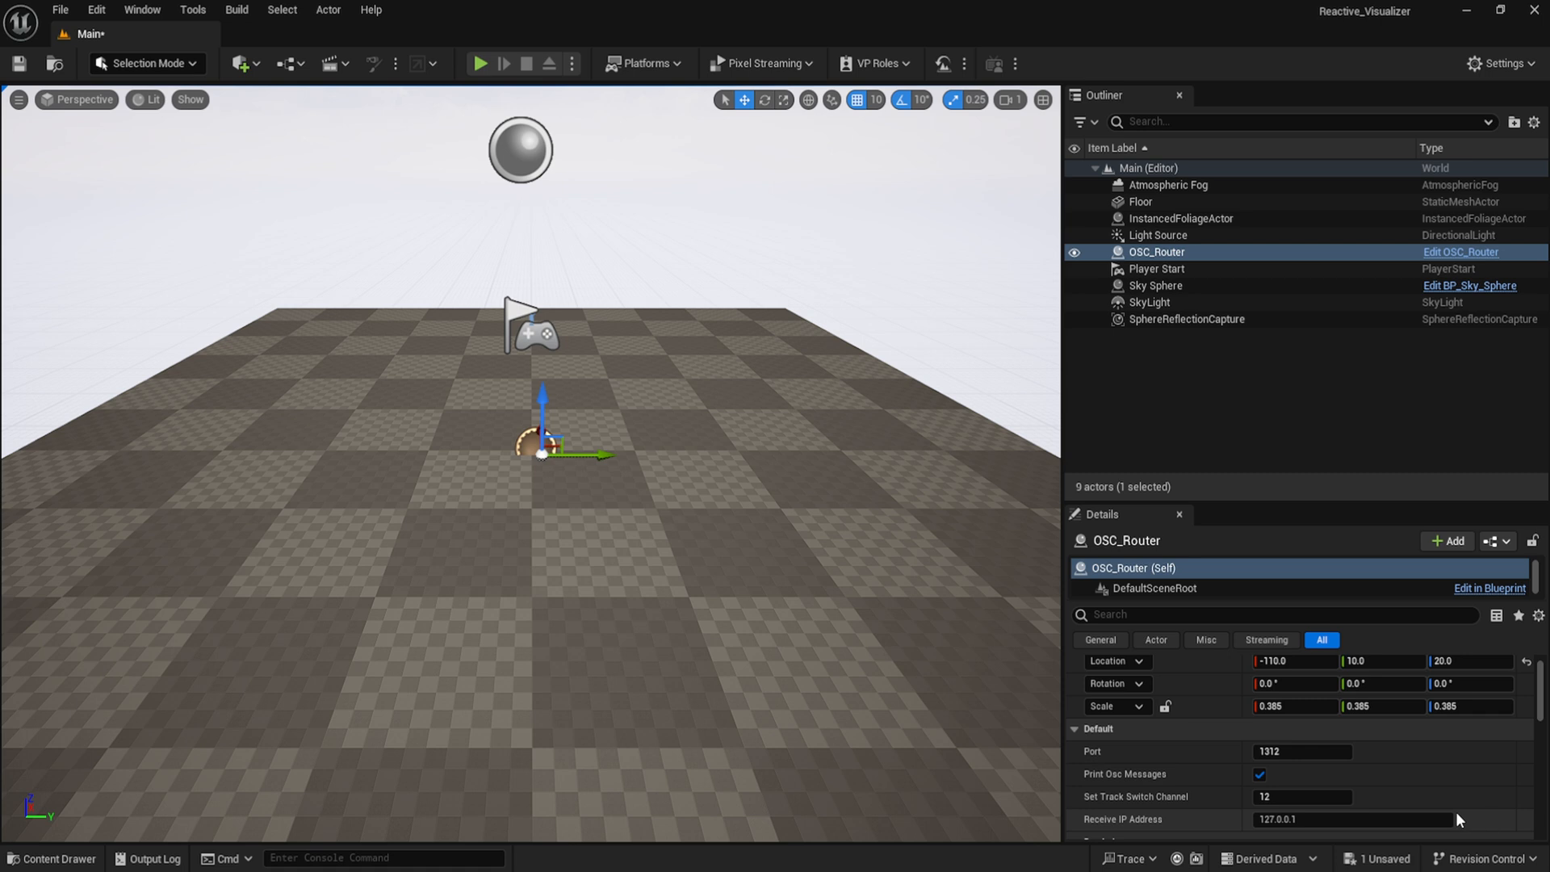
{"action": "mouse_move", "coordinate": [1519, 821]}
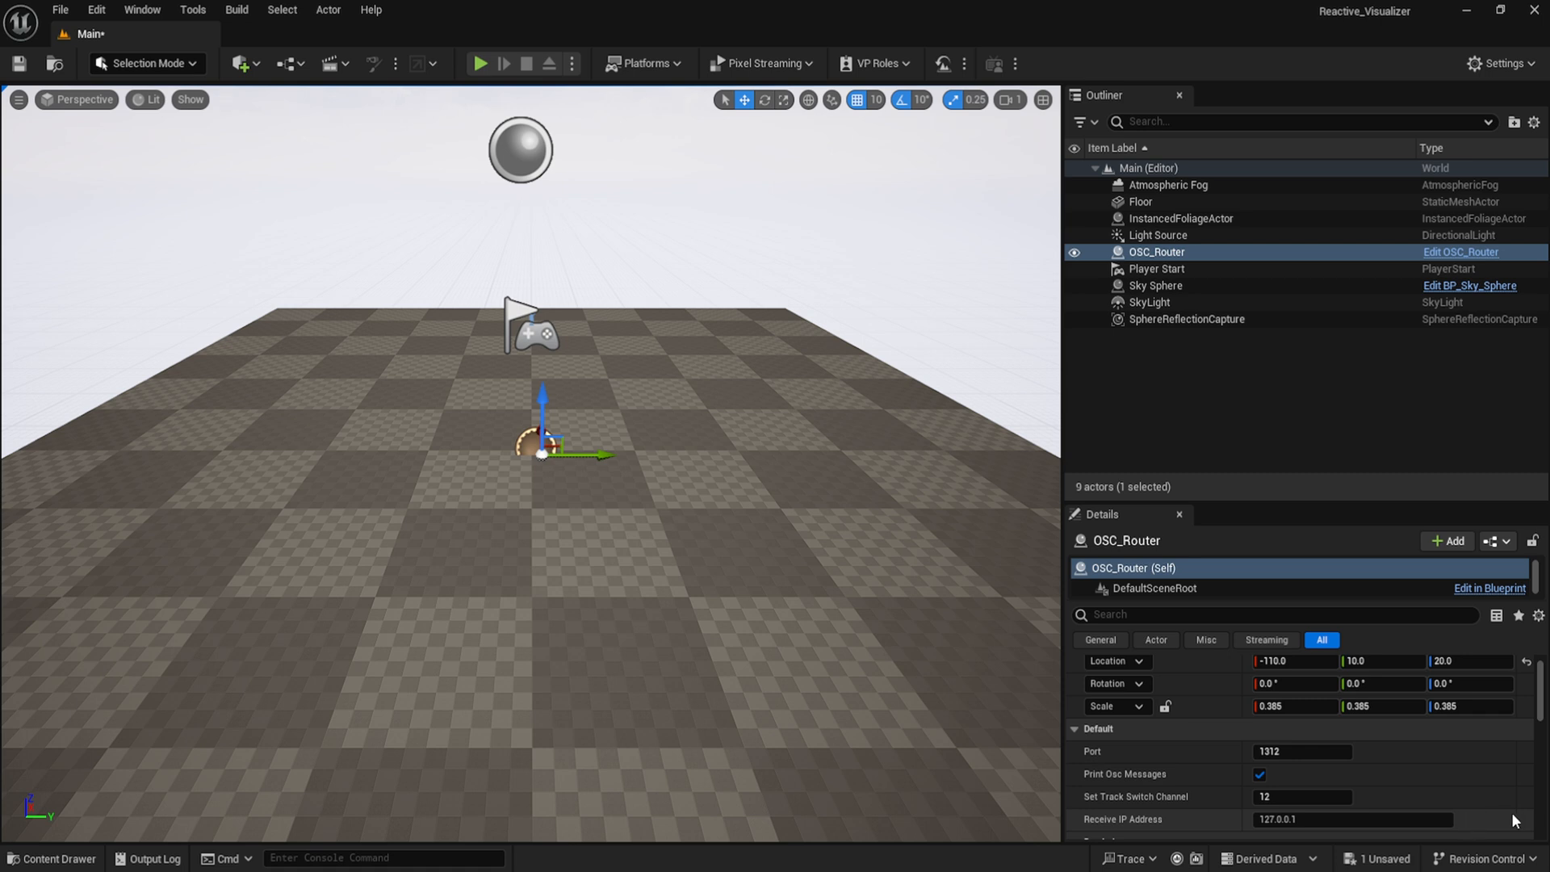
{"action": "mouse_move", "coordinate": [1464, 821]}
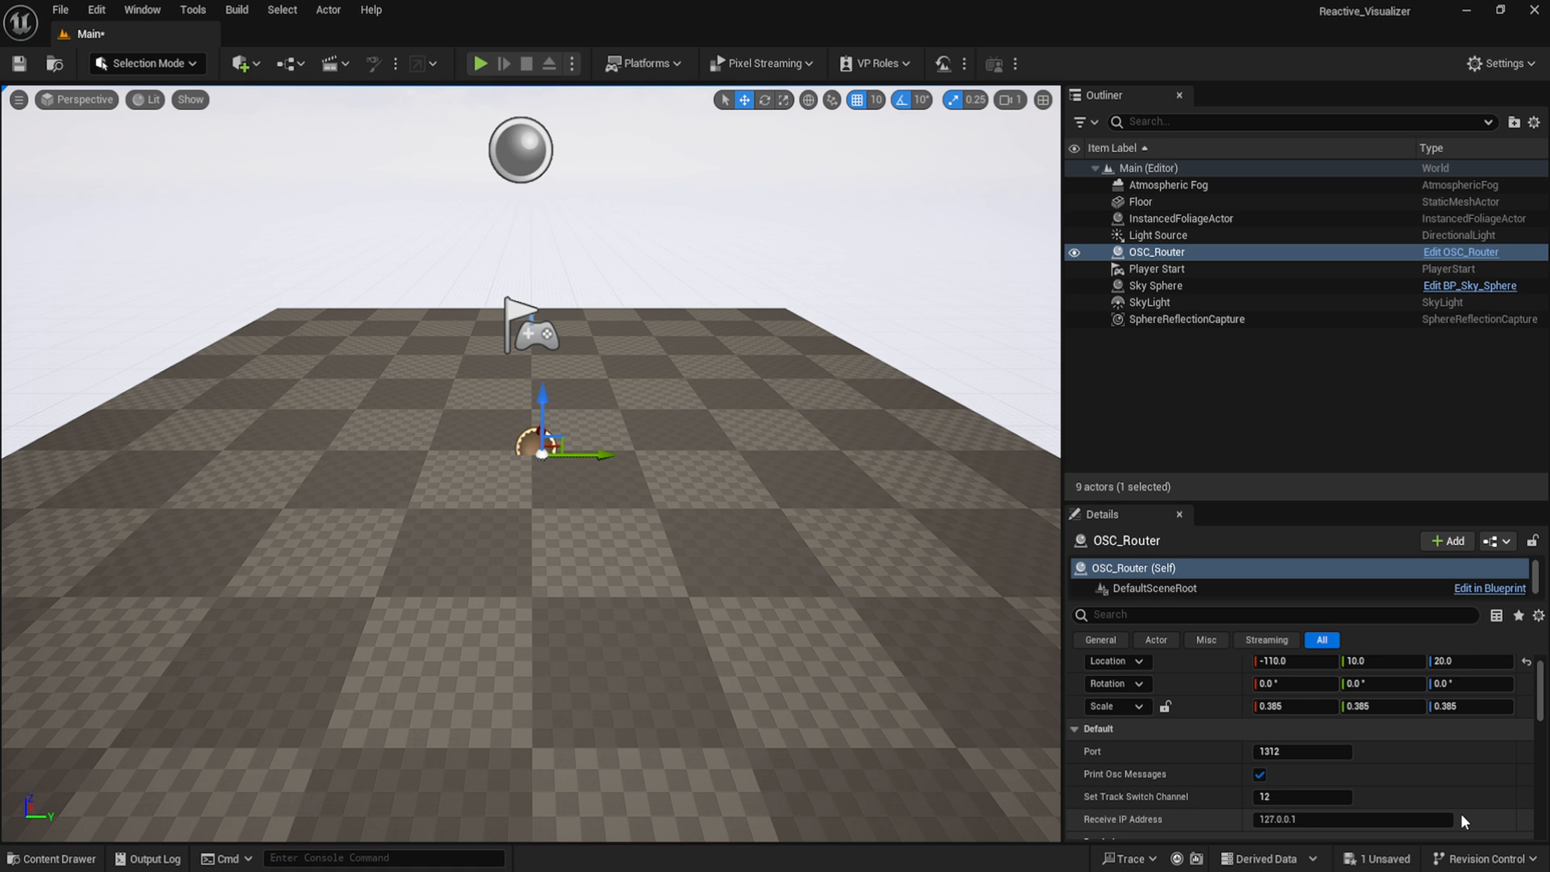
{"action": "mouse_move", "coordinate": [1501, 820]}
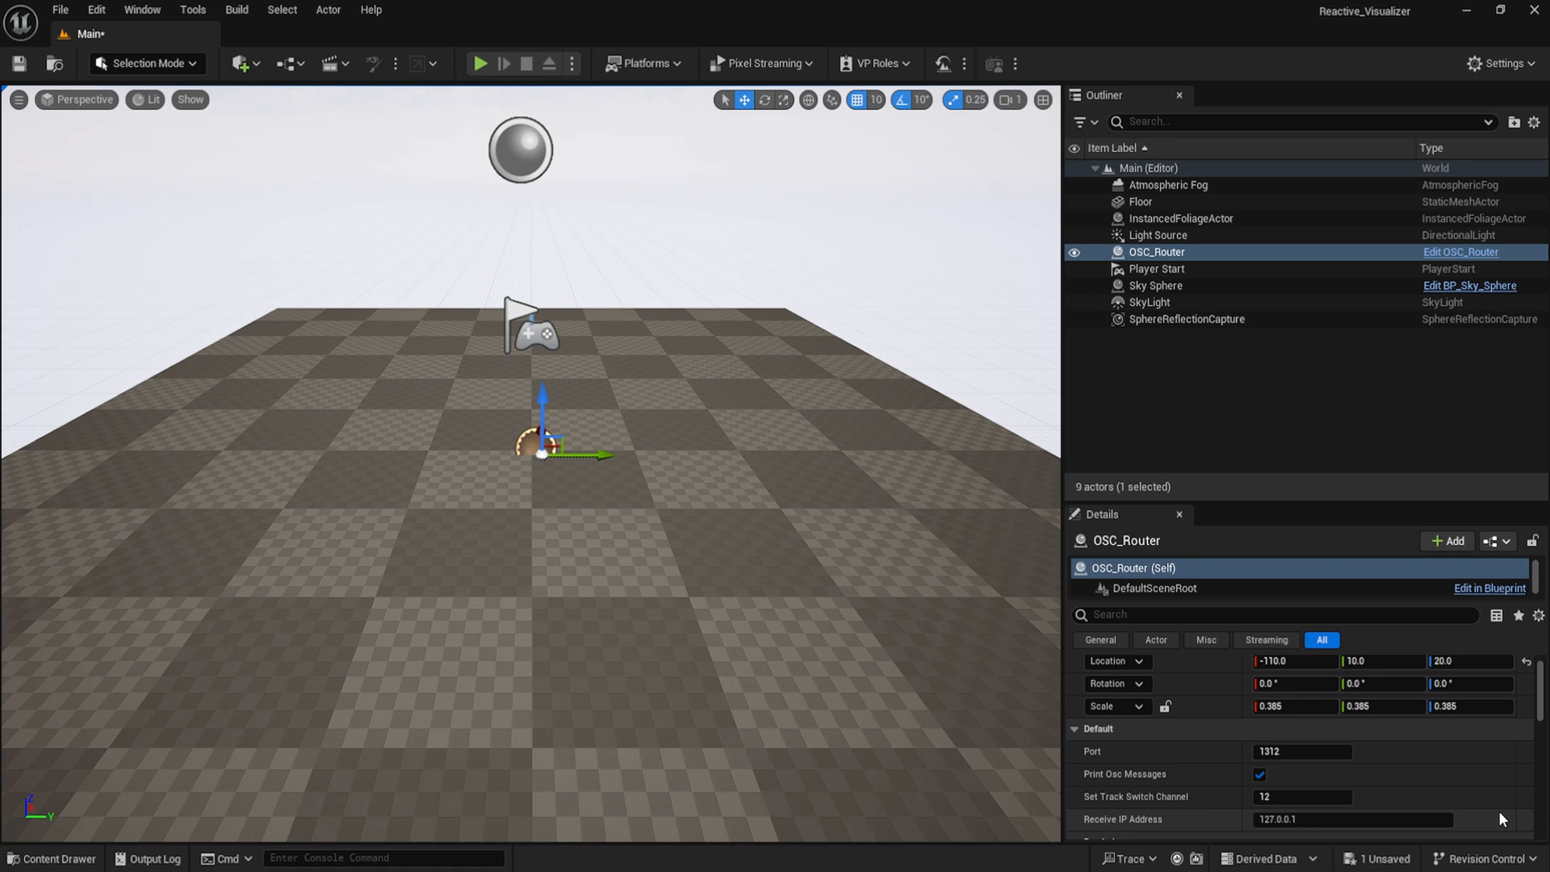
Place an OSC_Router receiving on 127.0.0.1 port 1312 with track switch channel 12.
{"action": "left_click", "coordinate": [52, 858]}
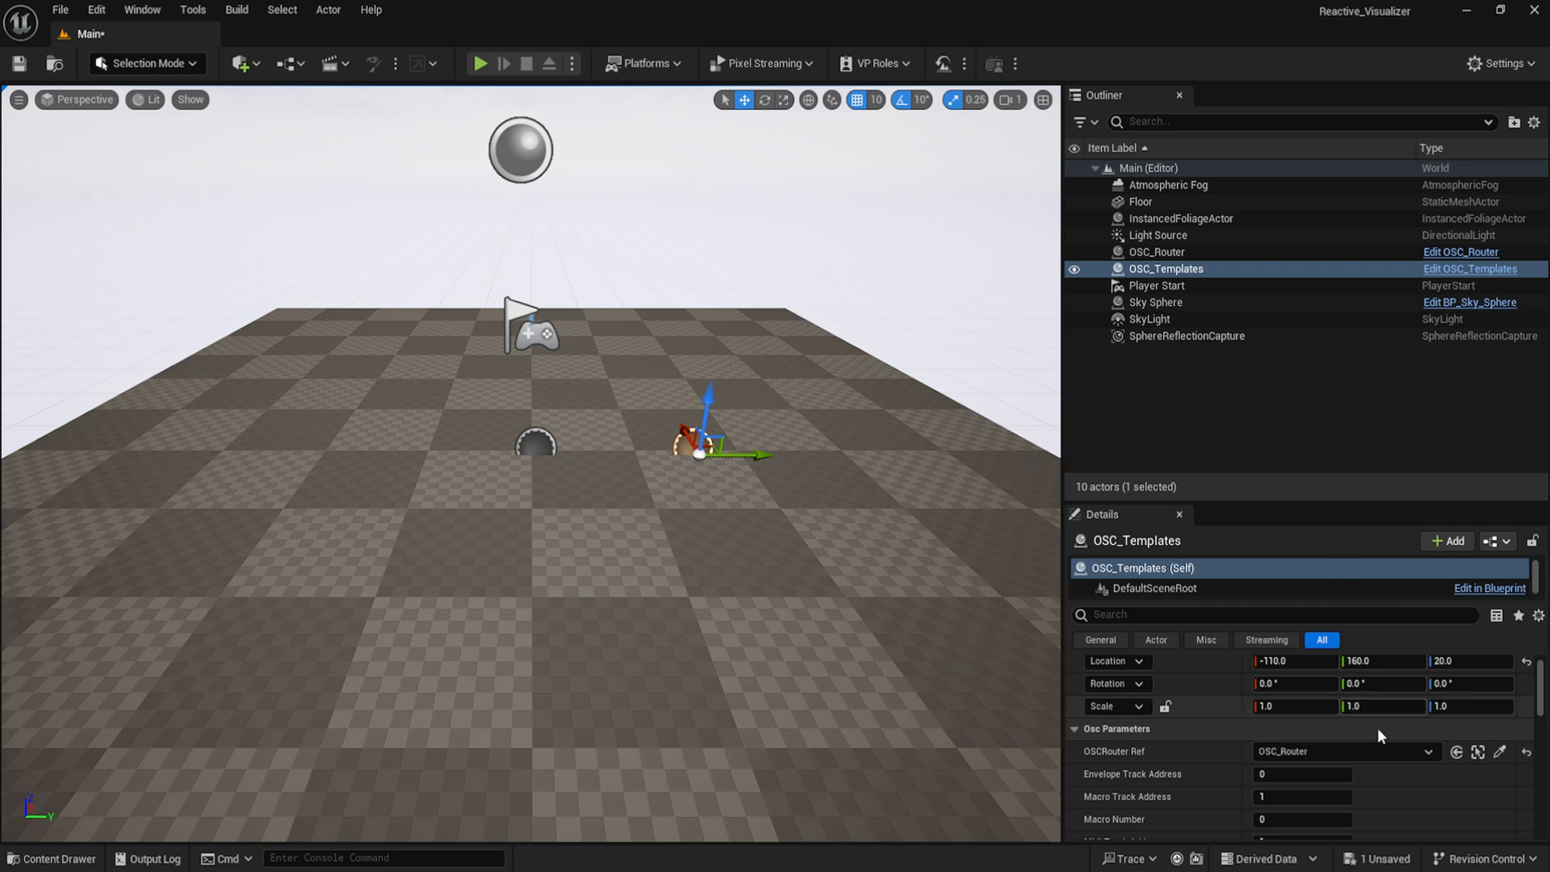
Place an OSC_Templates actor with OSCRouter Ref set to OSC_Router.
{"action": "left_click", "coordinate": [1488, 588]}
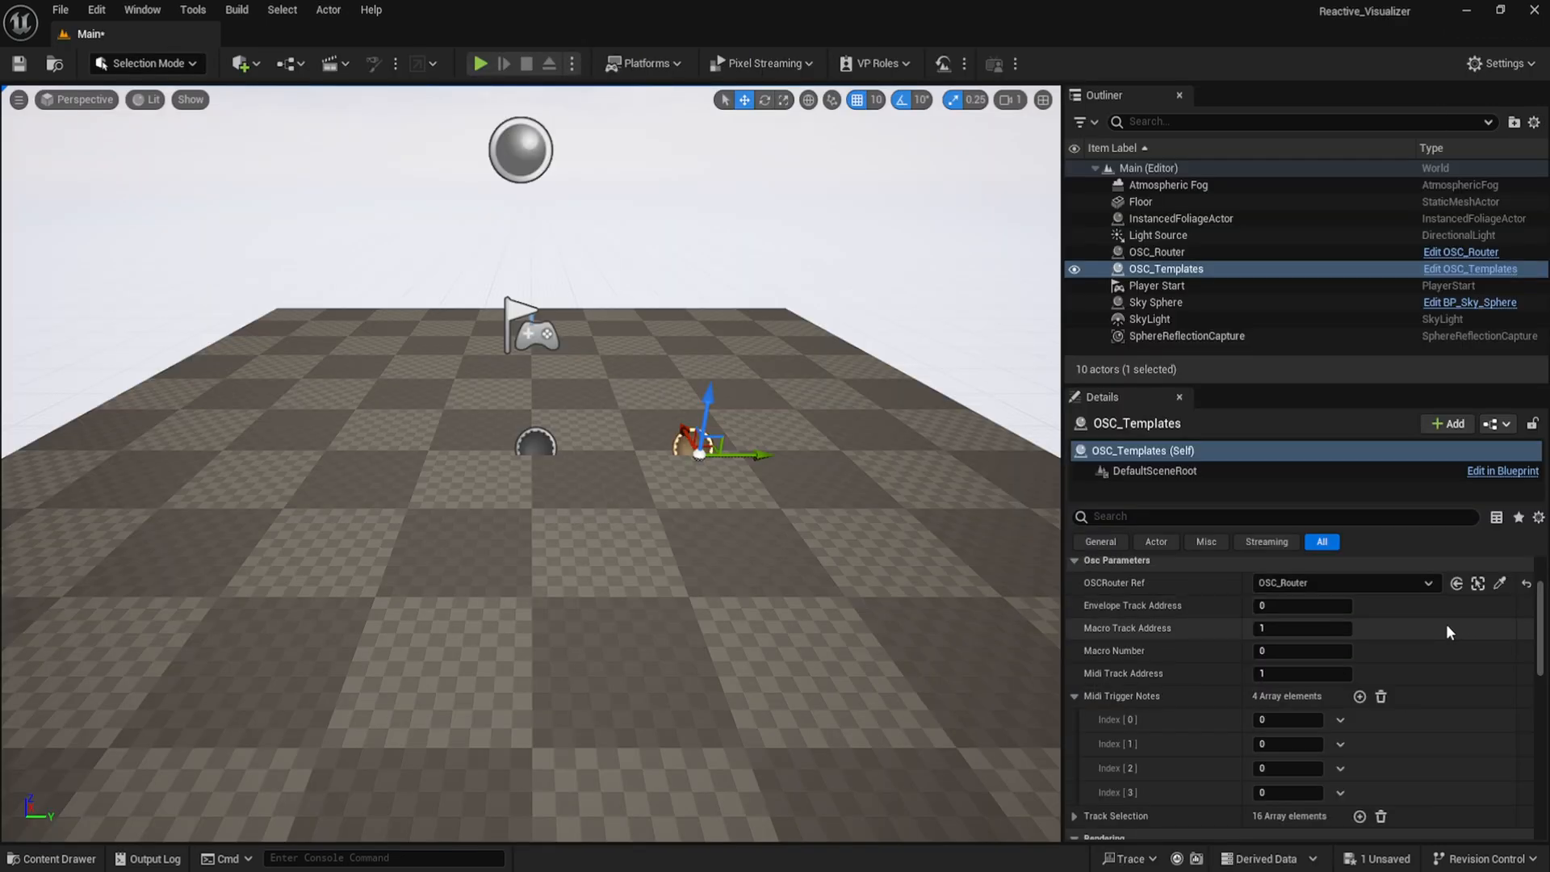
{"action": "mouse_move", "coordinate": [1438, 654]}
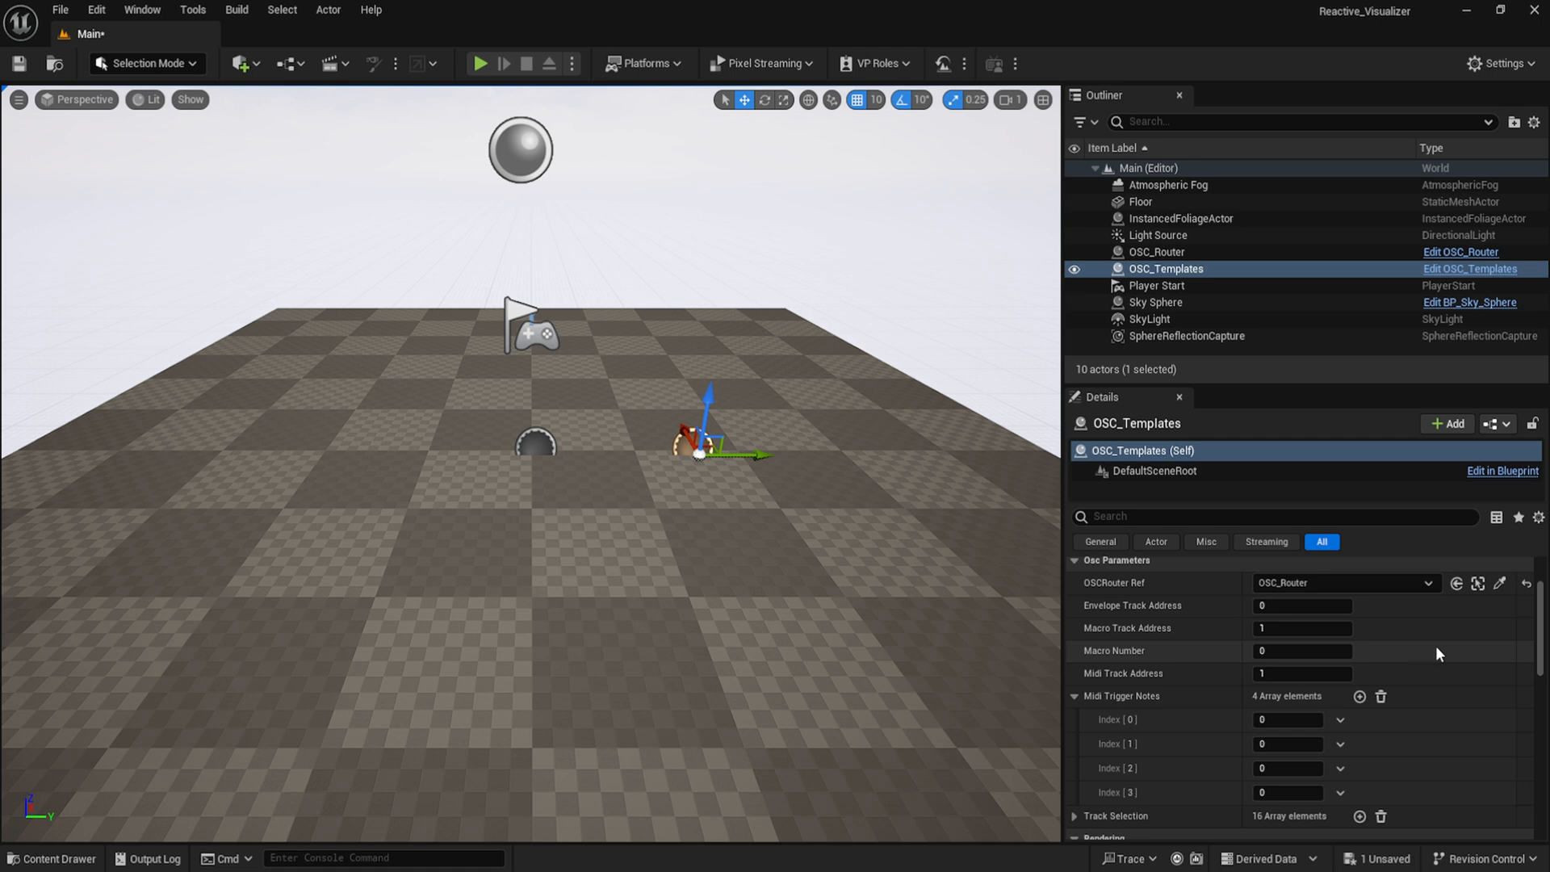
{"action": "mouse_move", "coordinate": [1415, 679]}
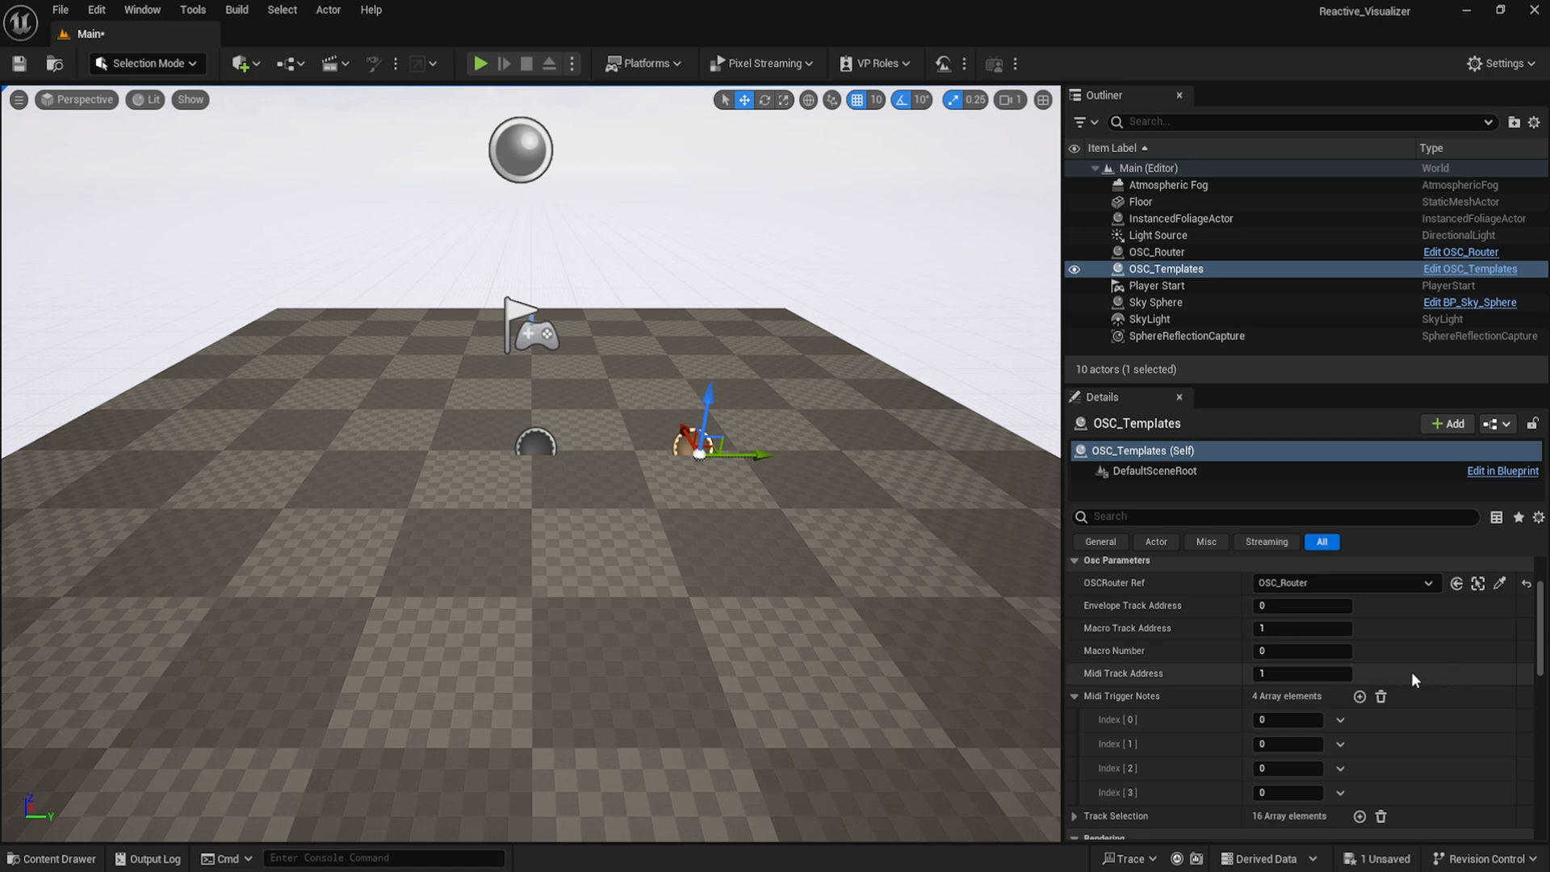
{"action": "mouse_move", "coordinate": [1426, 698]}
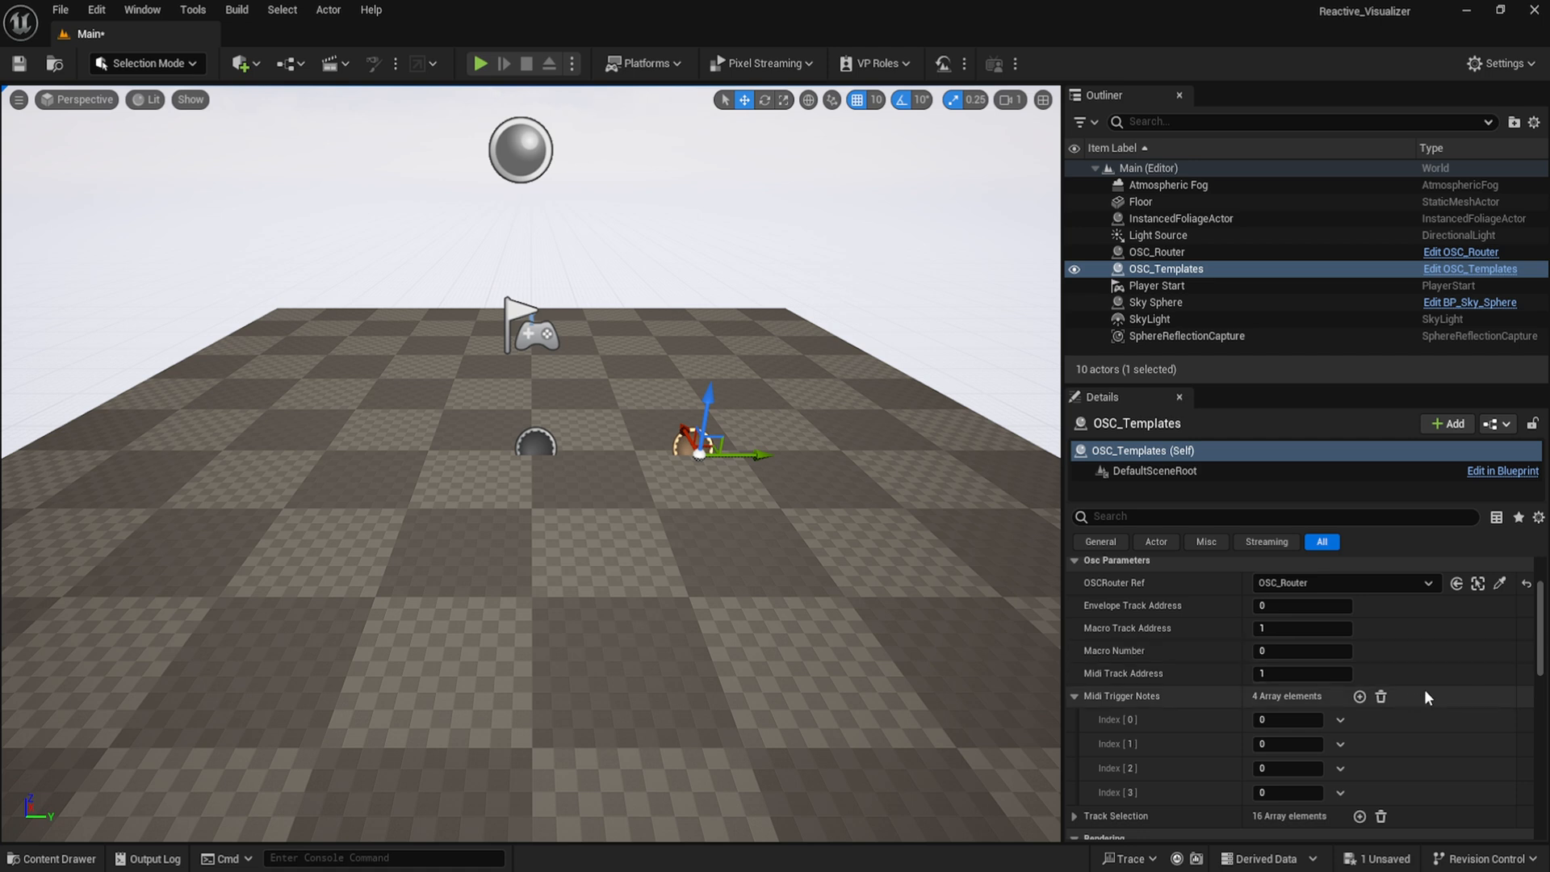
{"action": "mouse_move", "coordinate": [1469, 696]}
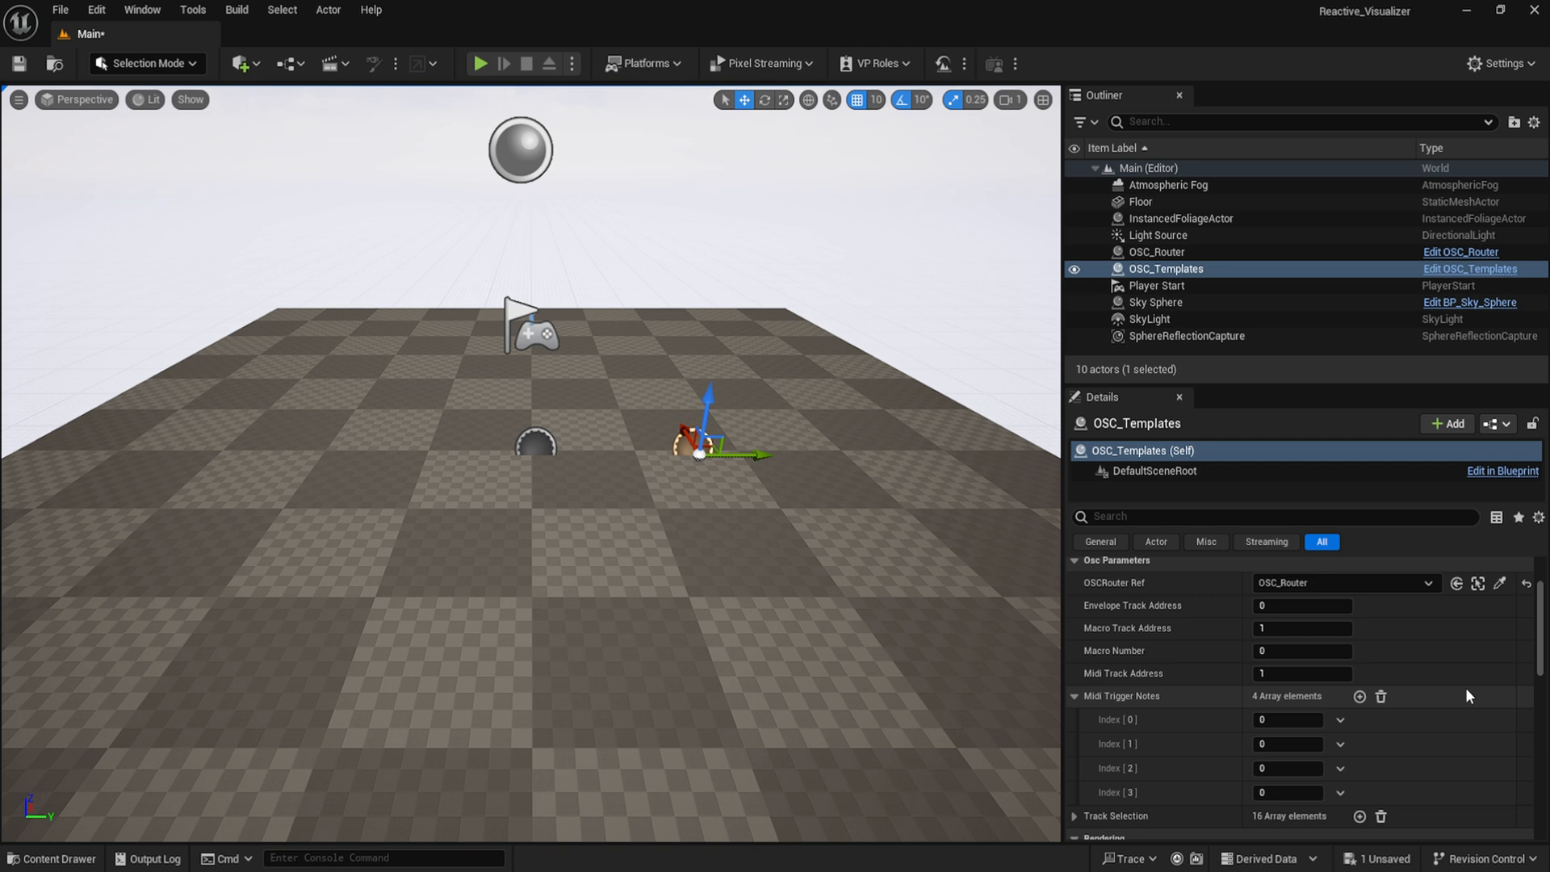
{"action": "left_click", "coordinate": [52, 857]}
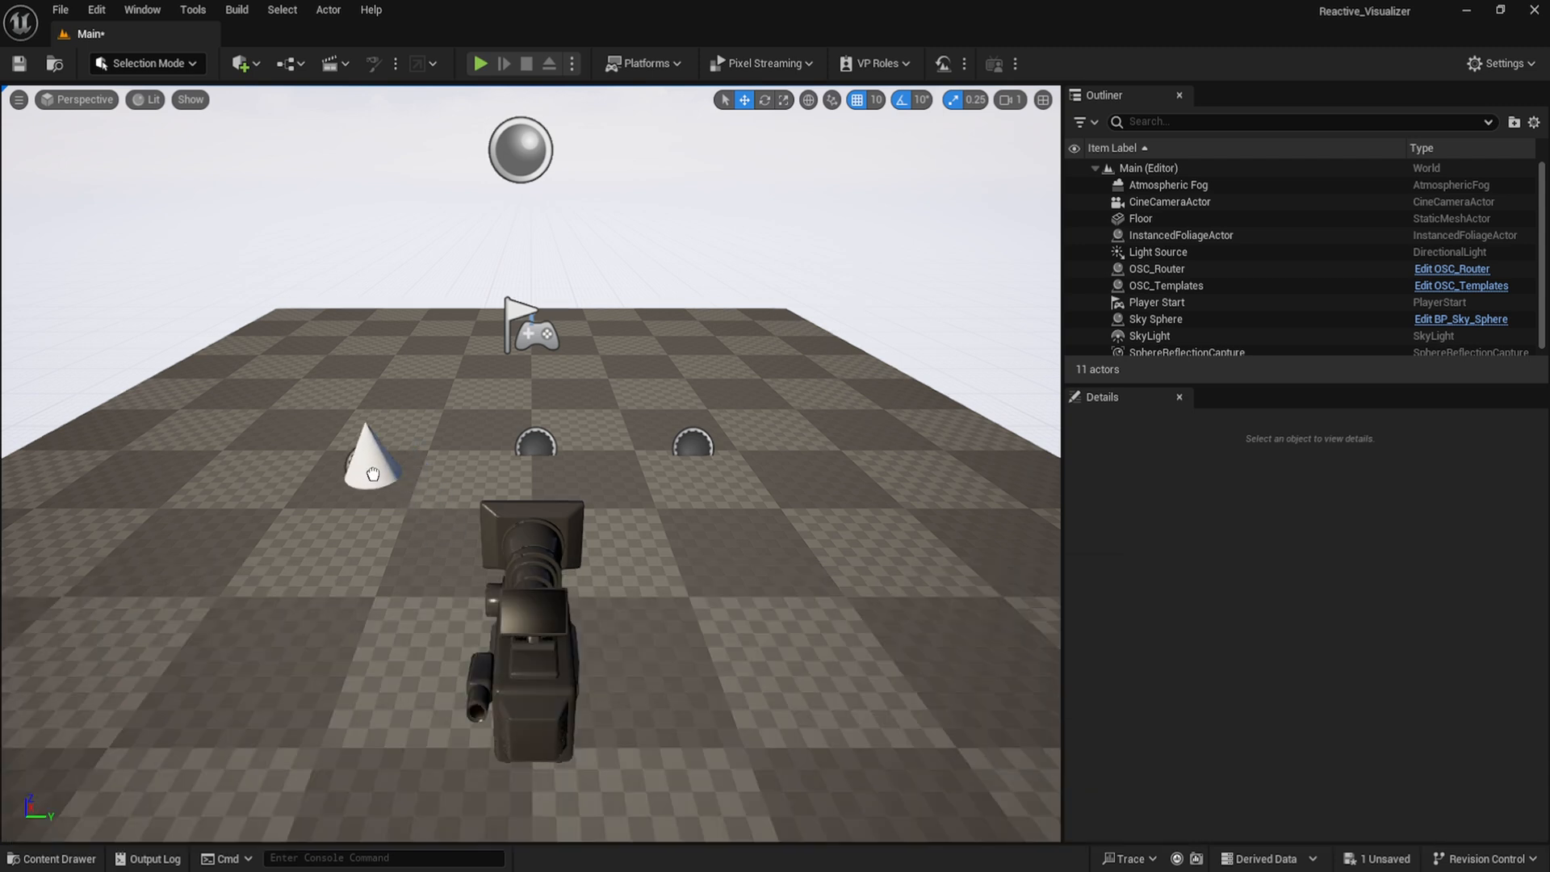
Place BP_CameraDirector on the floor with Osc Router Ref set to OSC_Router.
{"action": "left_click", "coordinate": [373, 455]}
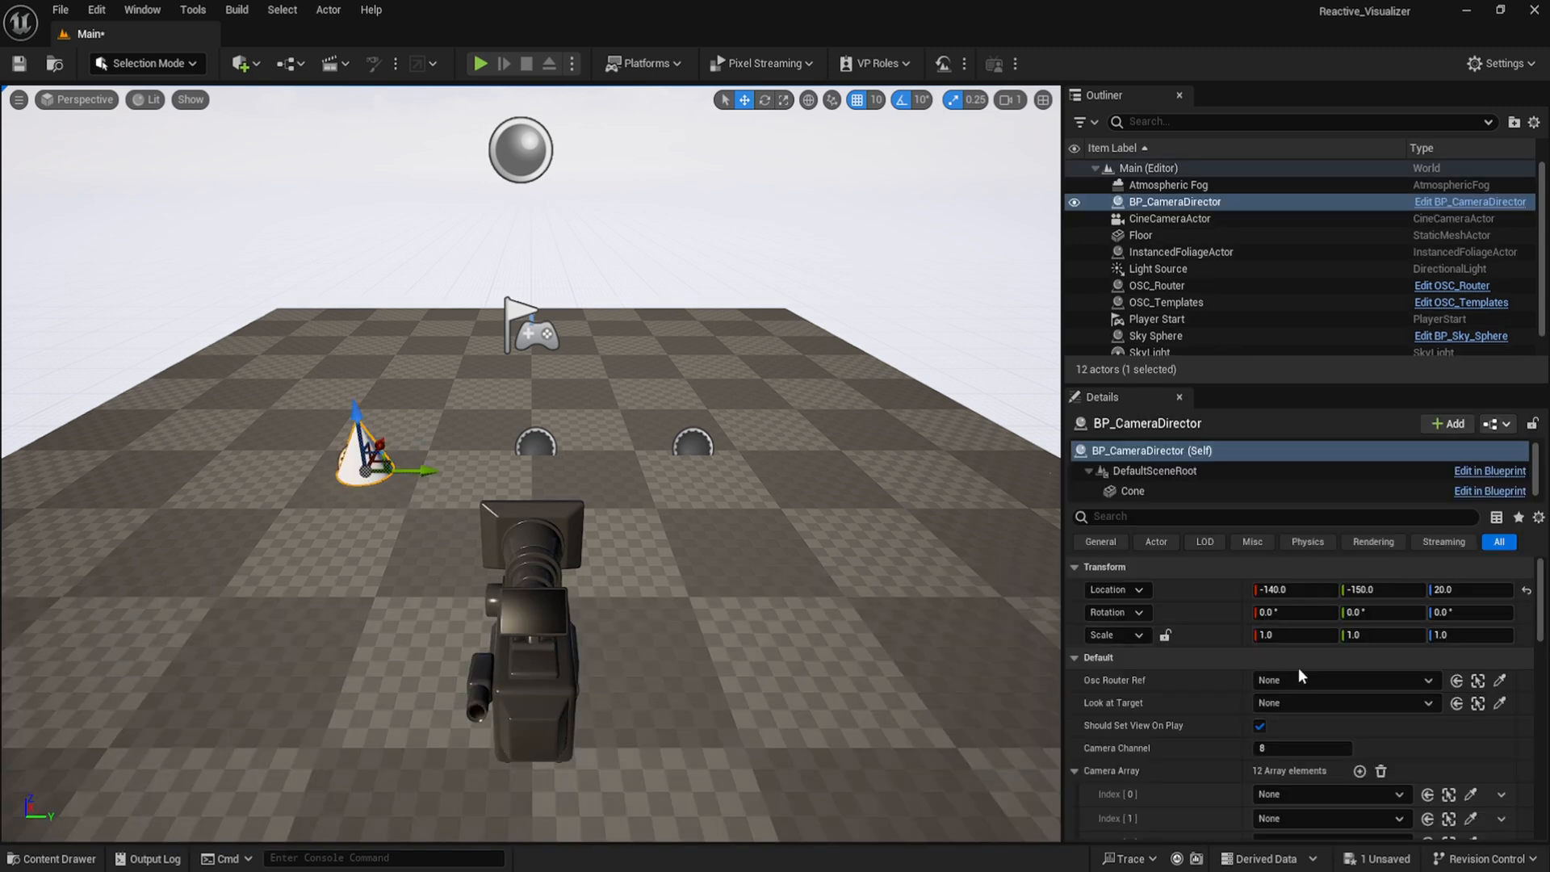
{"action": "mouse_move", "coordinate": [1328, 486]}
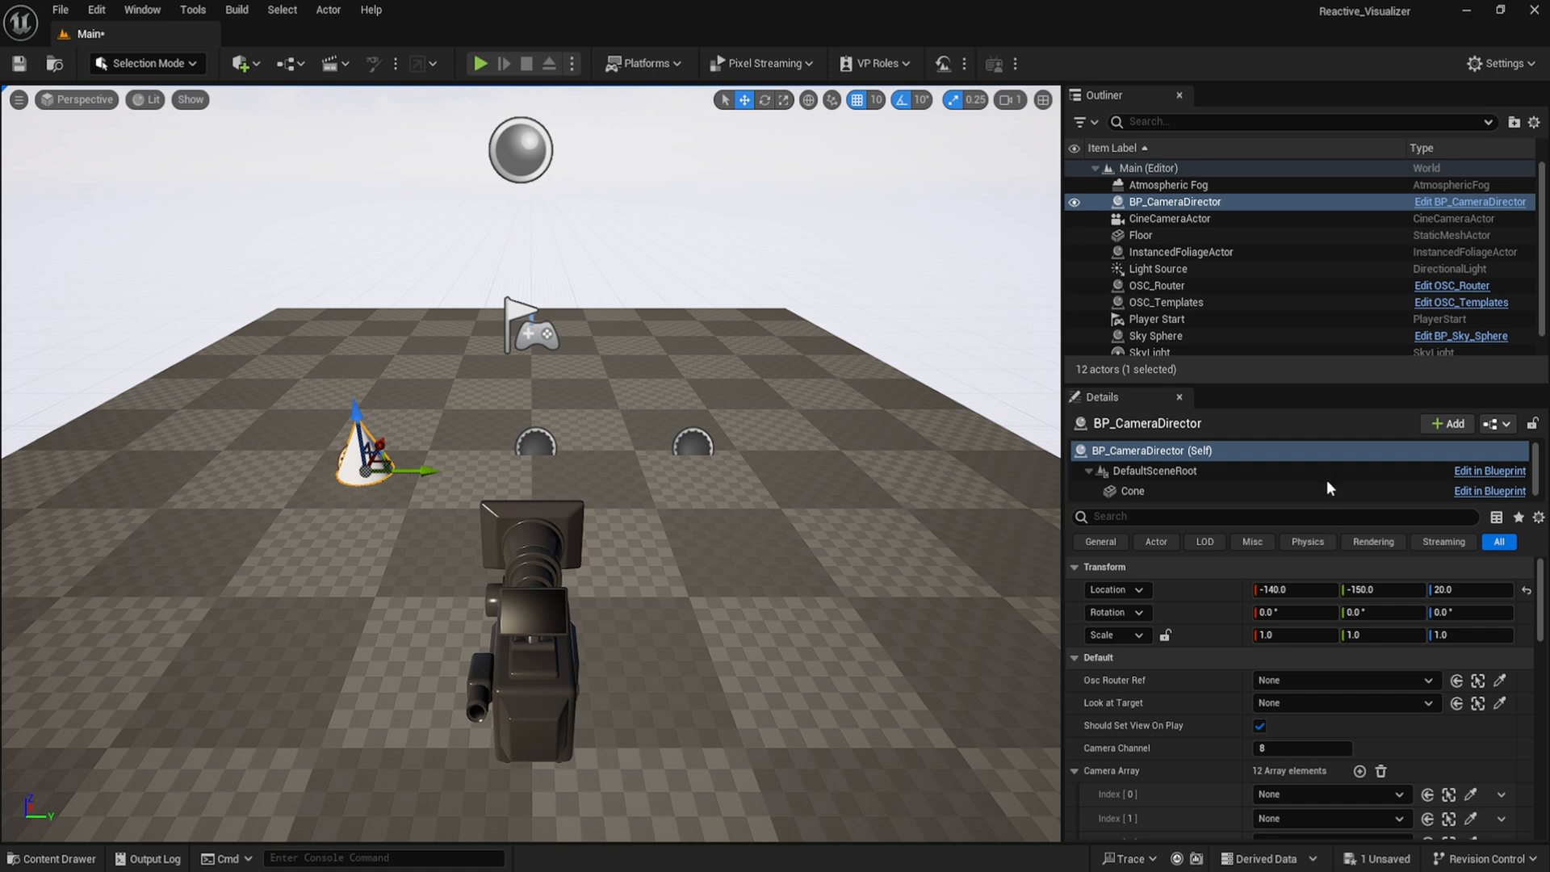
{"action": "scroll", "scroll_direction": "down", "scroll_amount": 3}
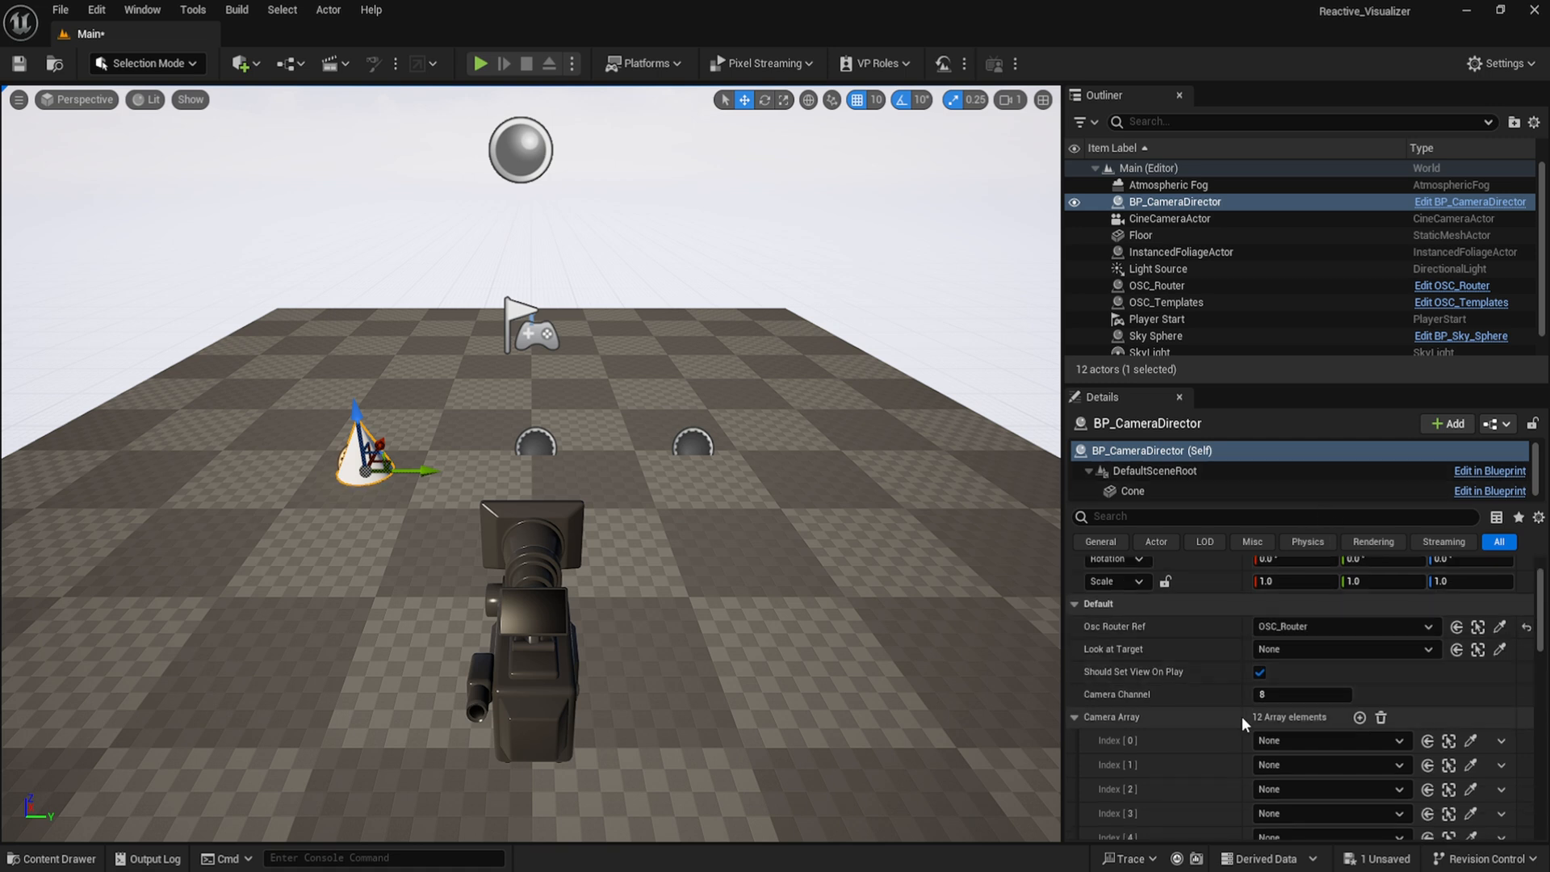
{"action": "mouse_move", "coordinate": [1364, 553]}
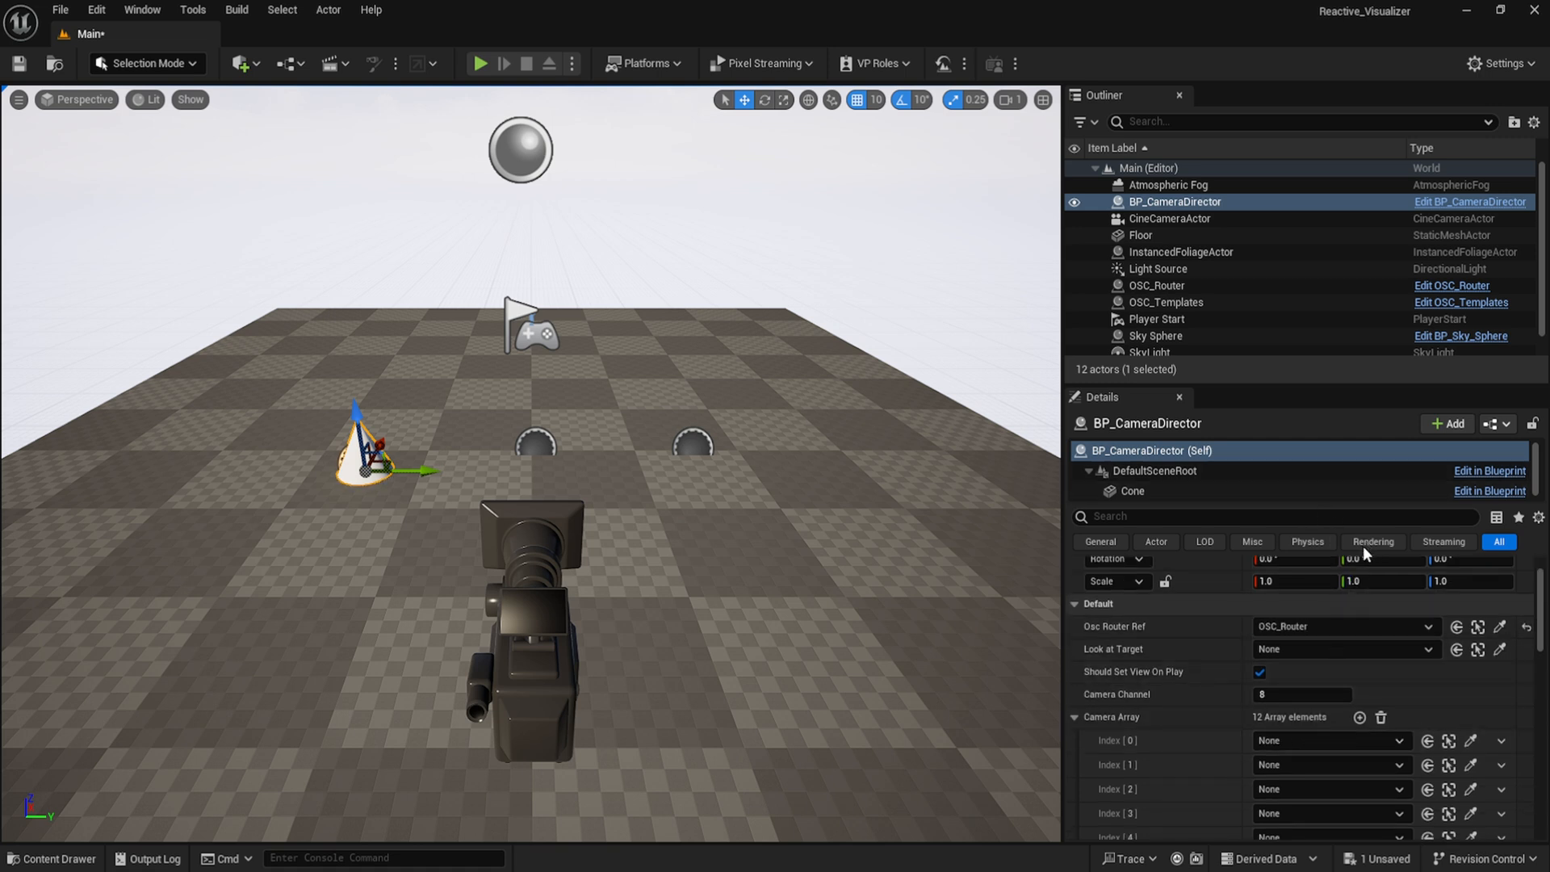
{"action": "left_click", "coordinate": [1328, 741]}
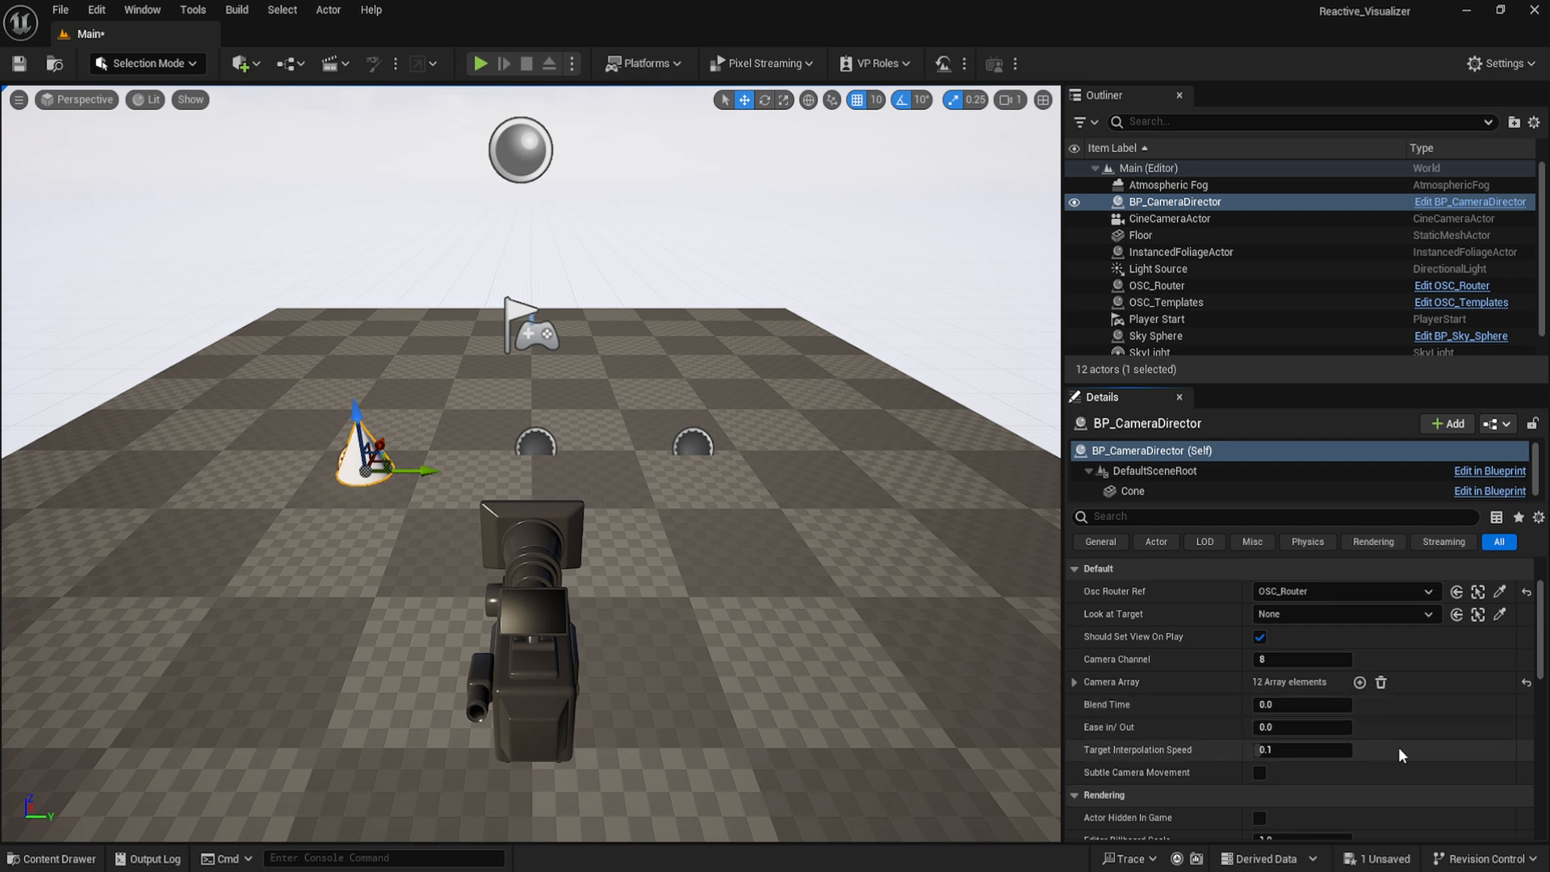
{"action": "mouse_move", "coordinate": [1441, 754]}
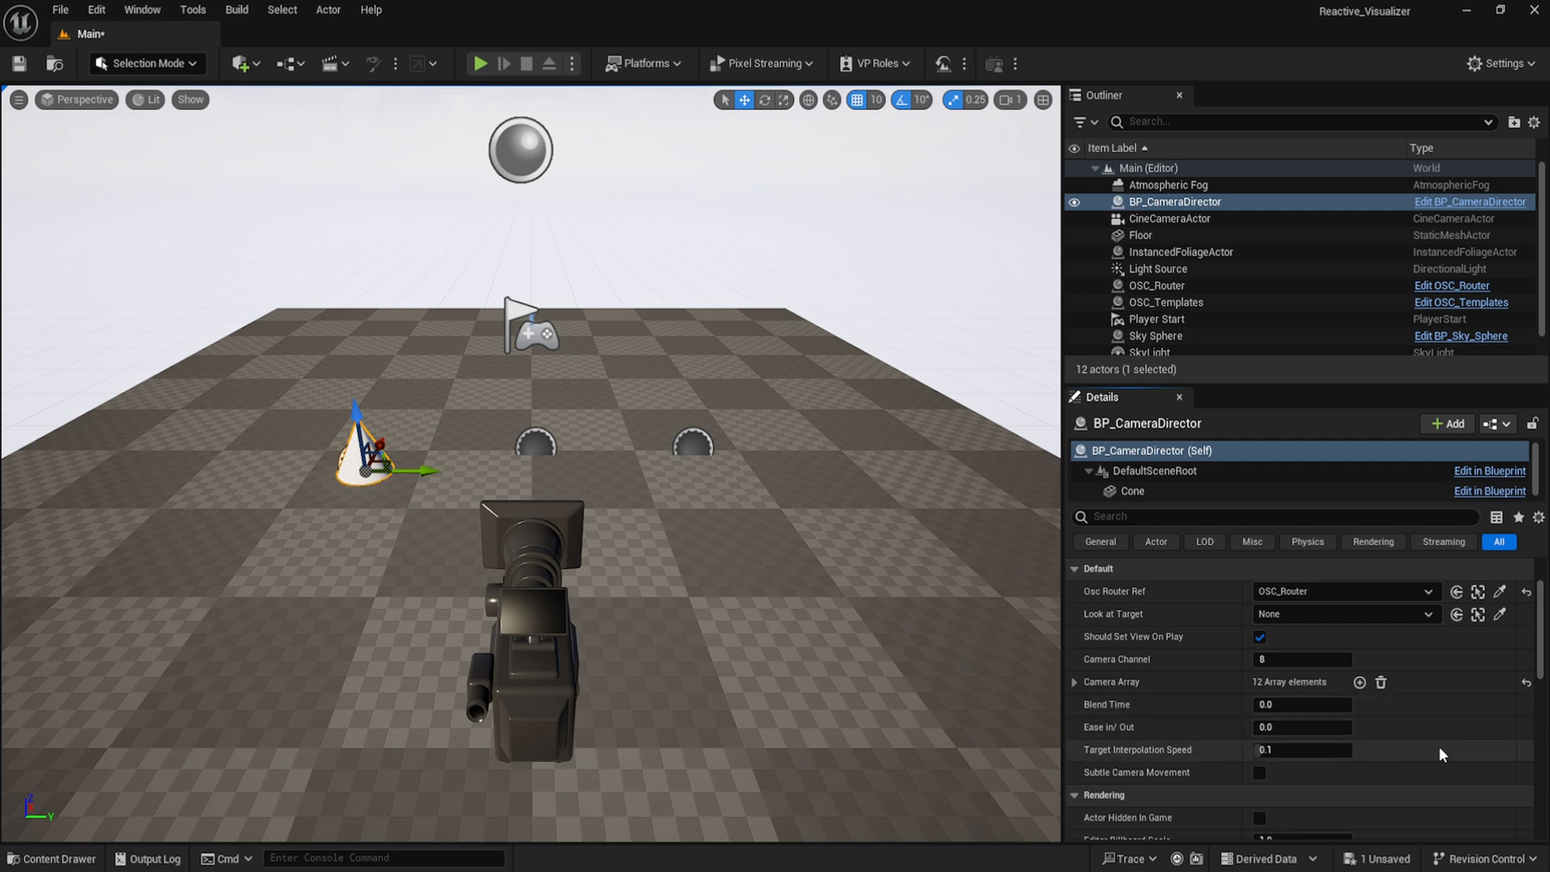
{"action": "mouse_move", "coordinate": [1463, 751]}
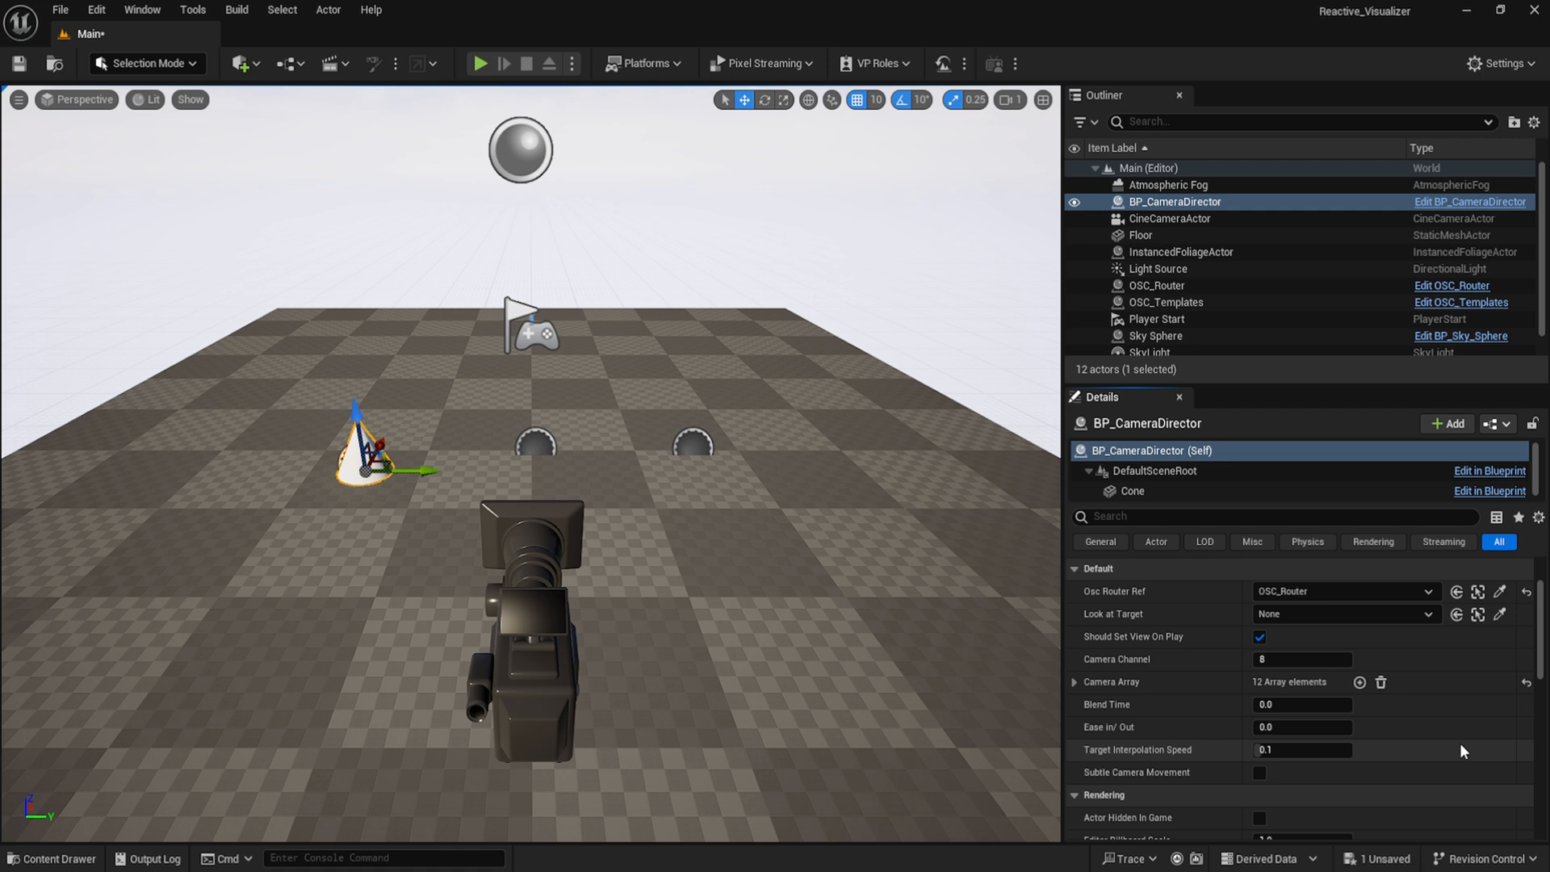